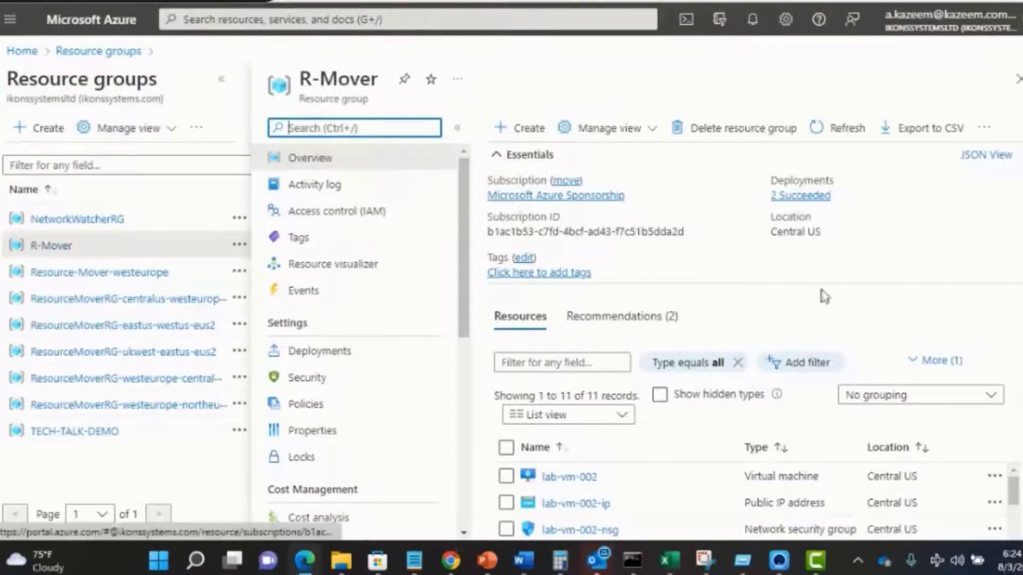
- Search for 'azure resource' and open Azure Resource Mover's overview of move options
scroll(down, 3)
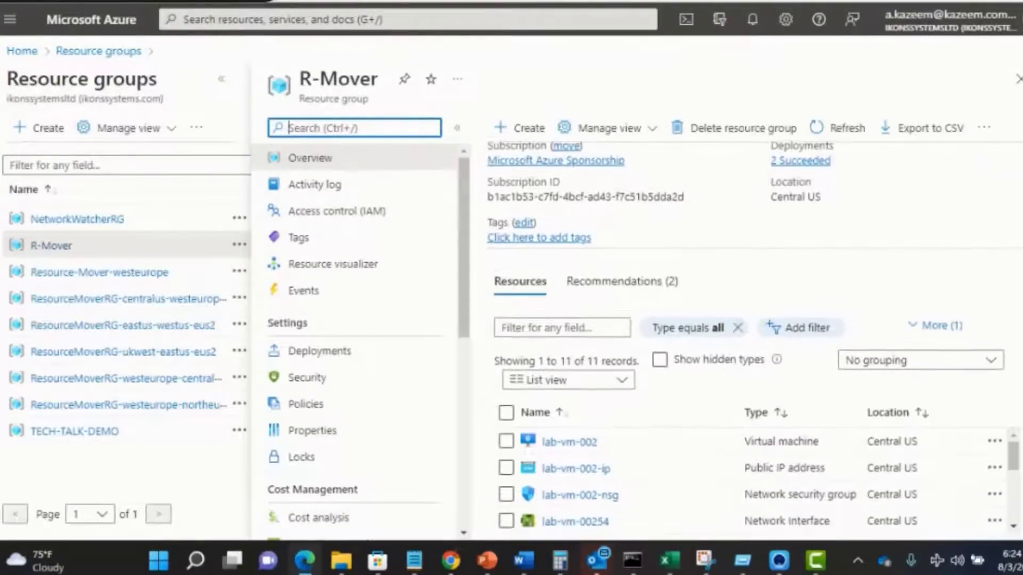
scroll(down, 3)
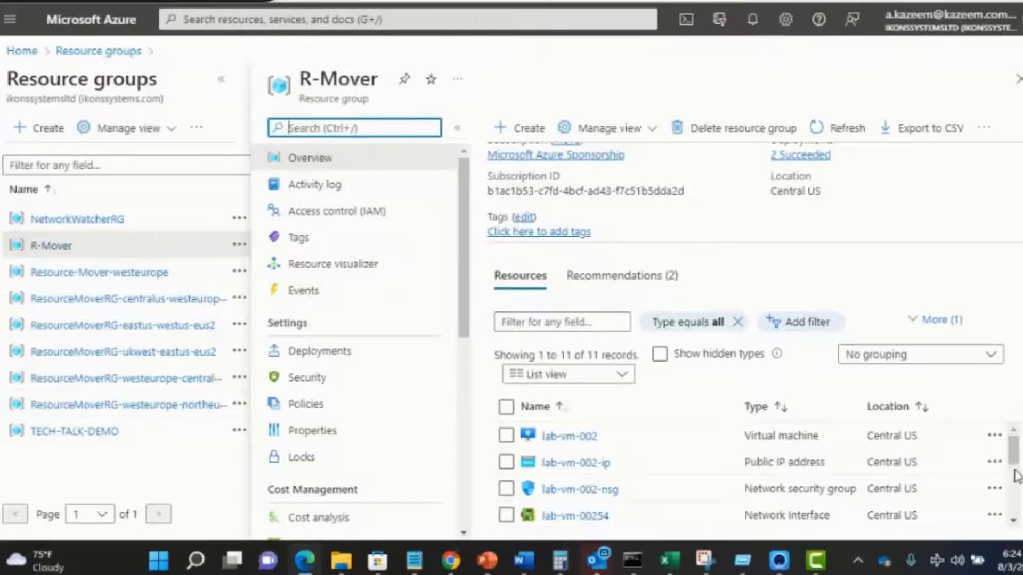
scroll(down, 3)
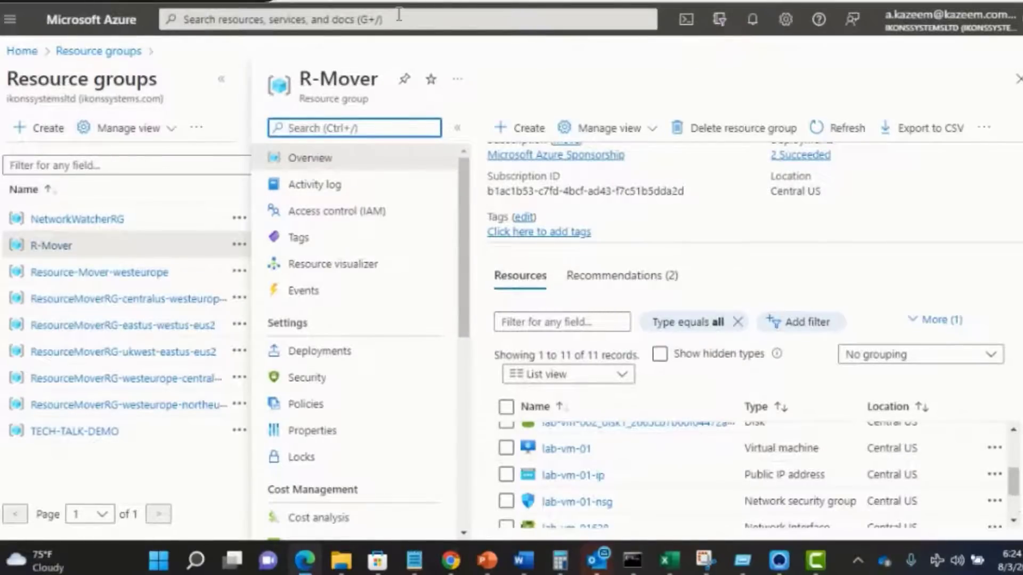
click(394, 16)
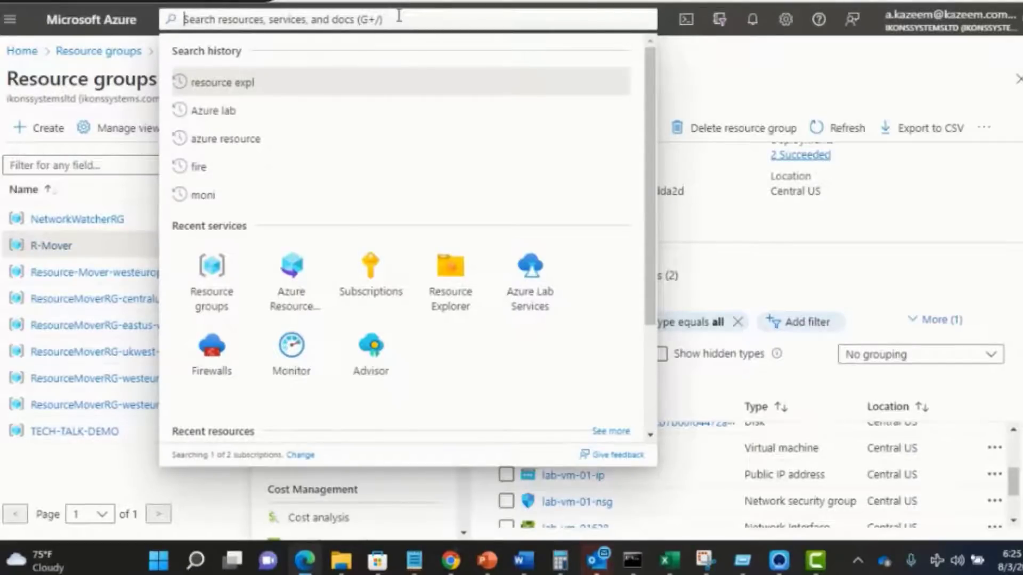
text(azure resource)
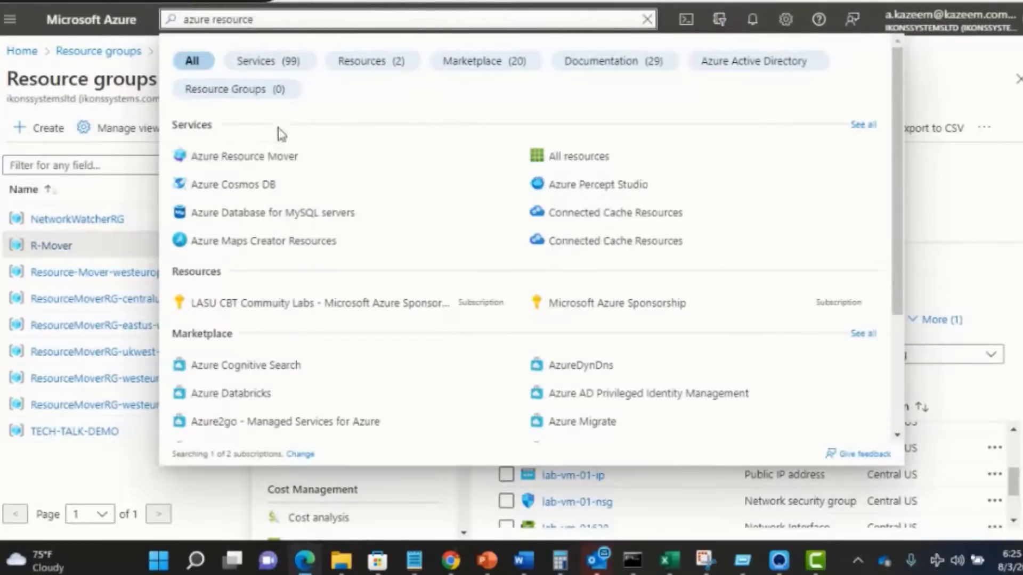
click(244, 156)
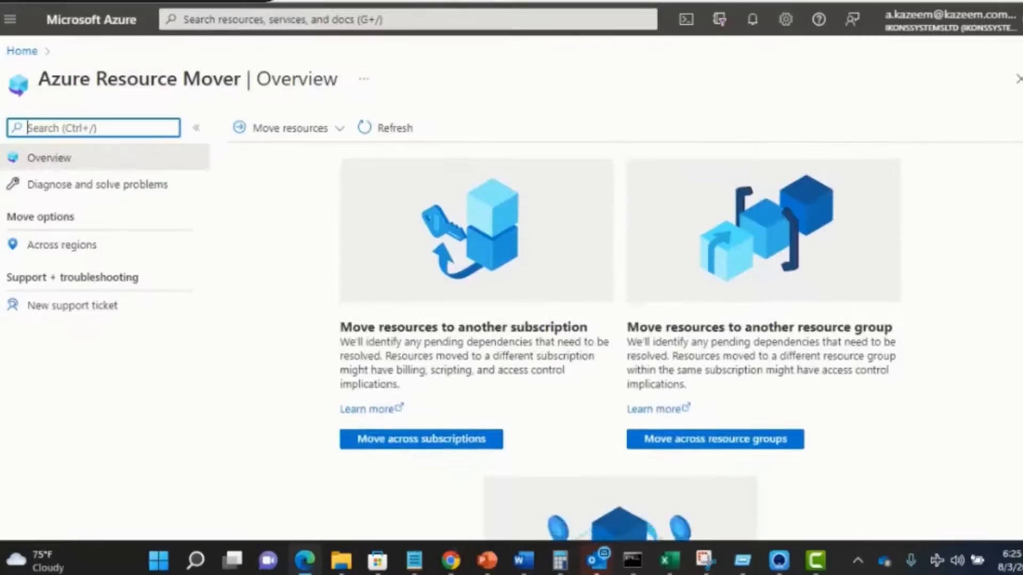
scroll(down, 3)
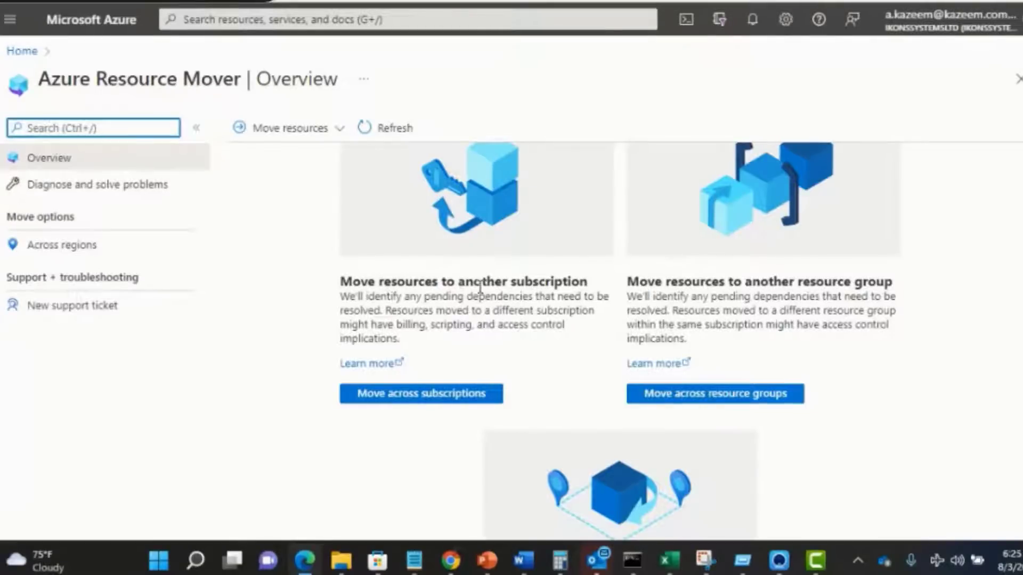
mouse_move(479, 287)
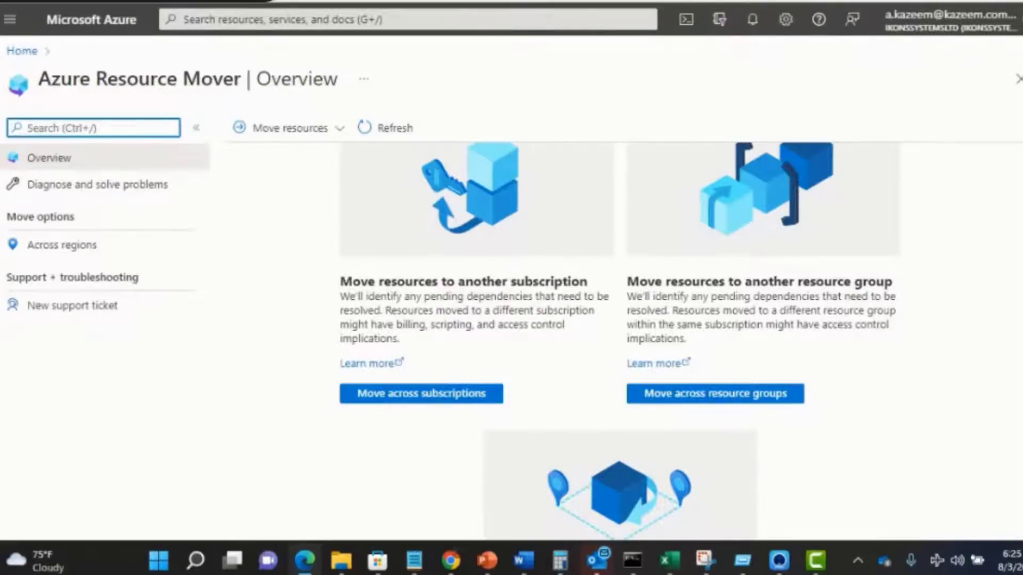
scroll(down, 3)
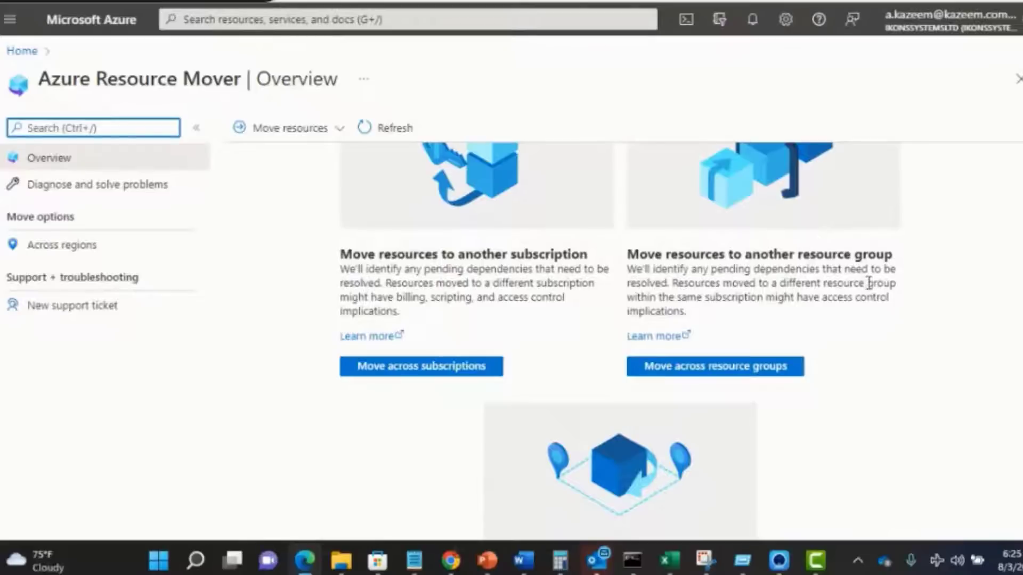
scroll(down, 3)
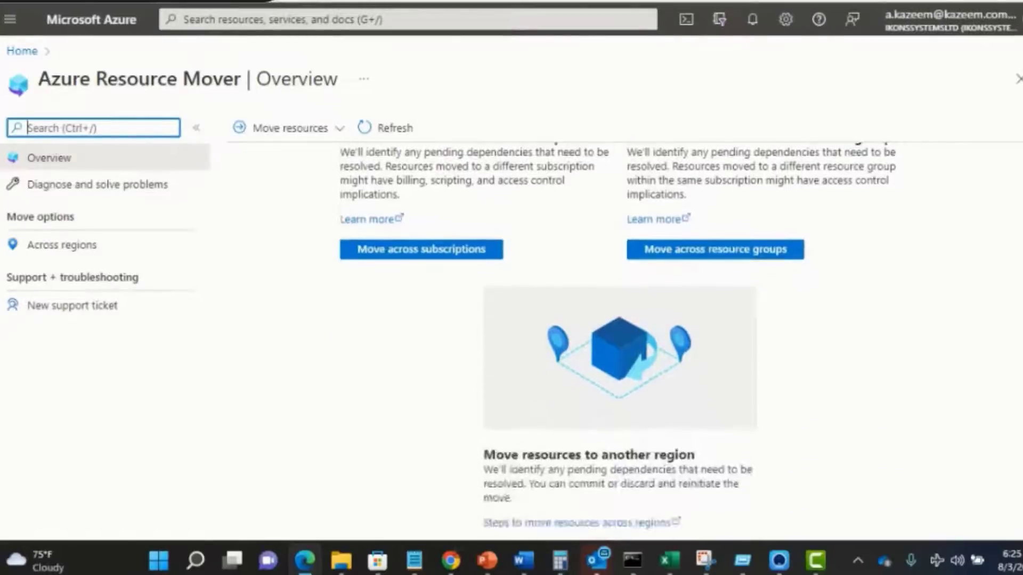
scroll(down, 3)
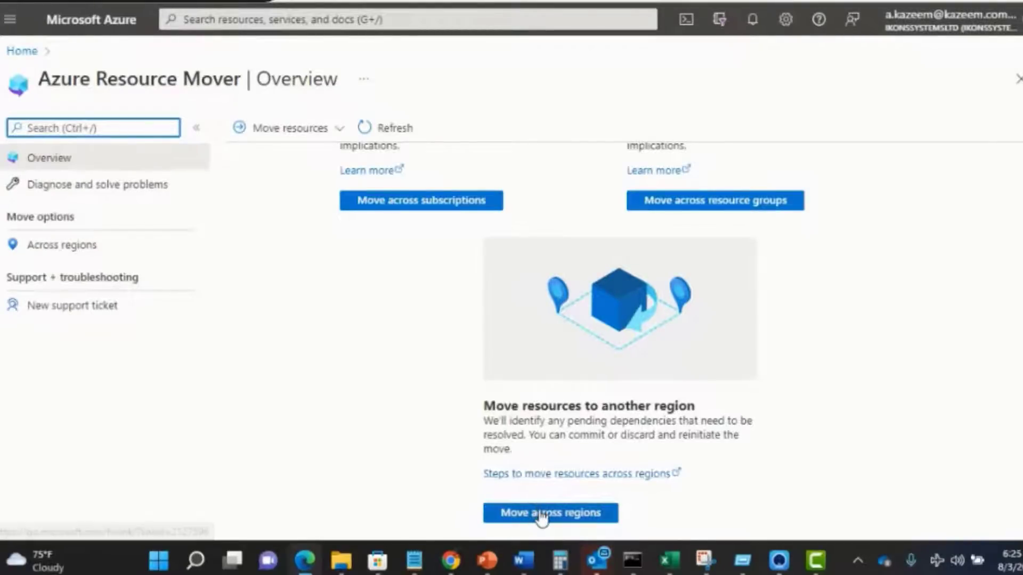
- Start a move across regions from Central US to West Europe and advance to resource selection
click(551, 513)
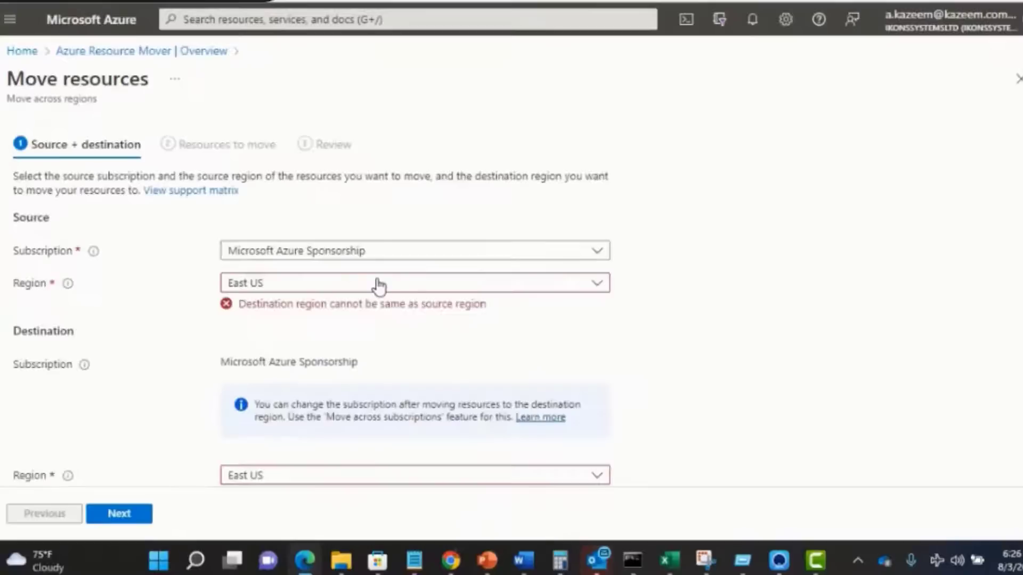
mouse_move(338, 289)
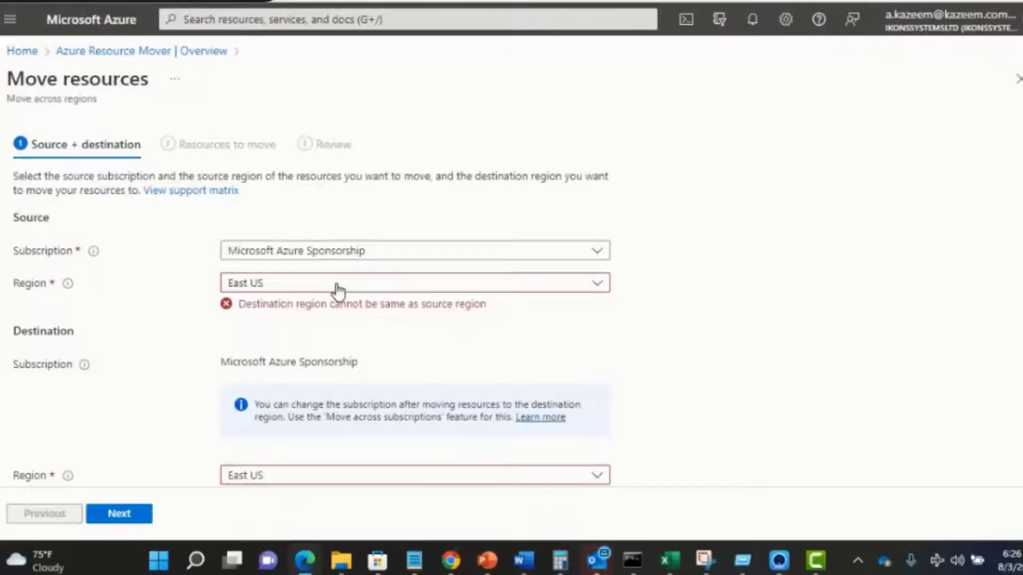
text(centr)
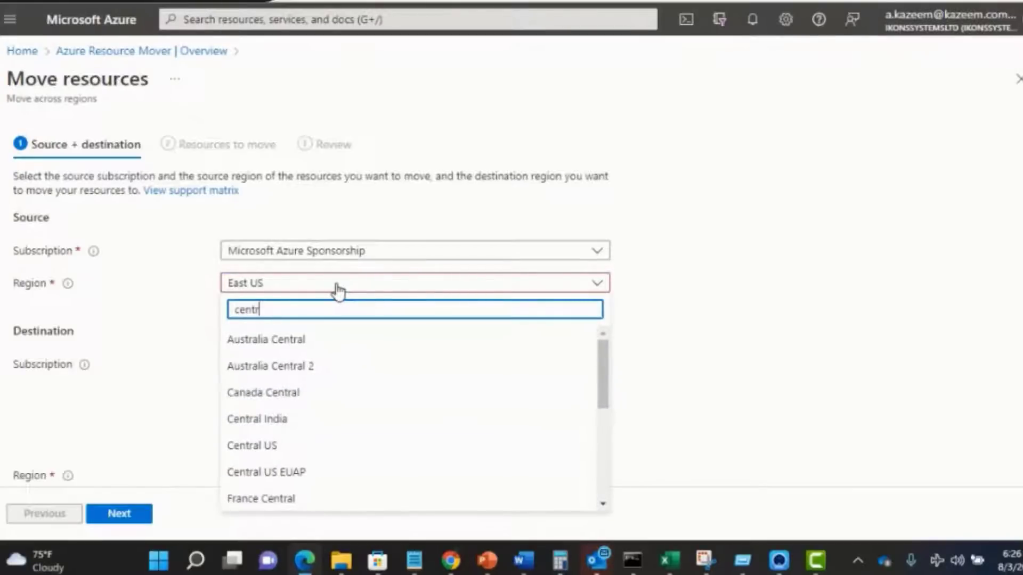
click(252, 446)
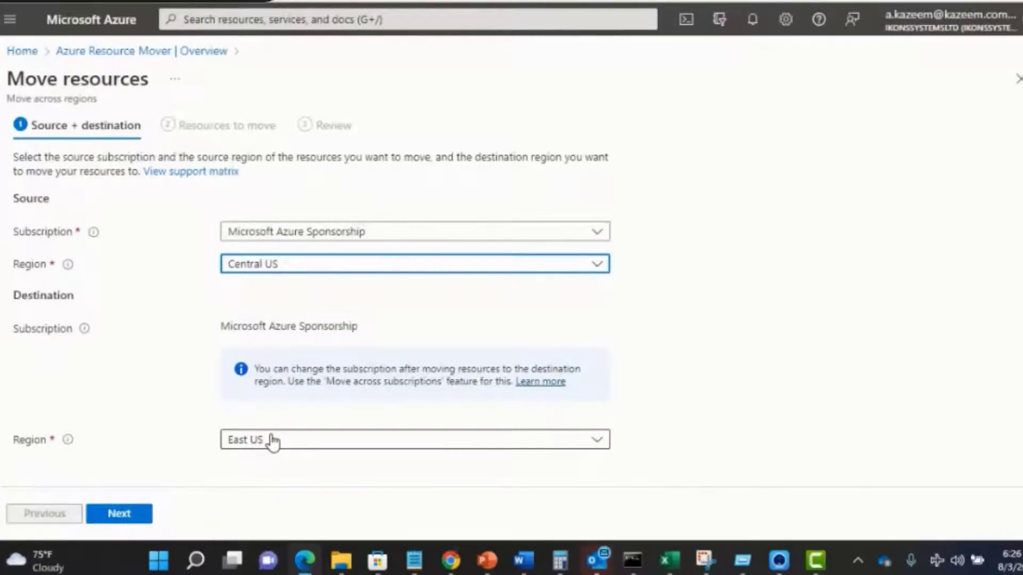
click(408, 440)
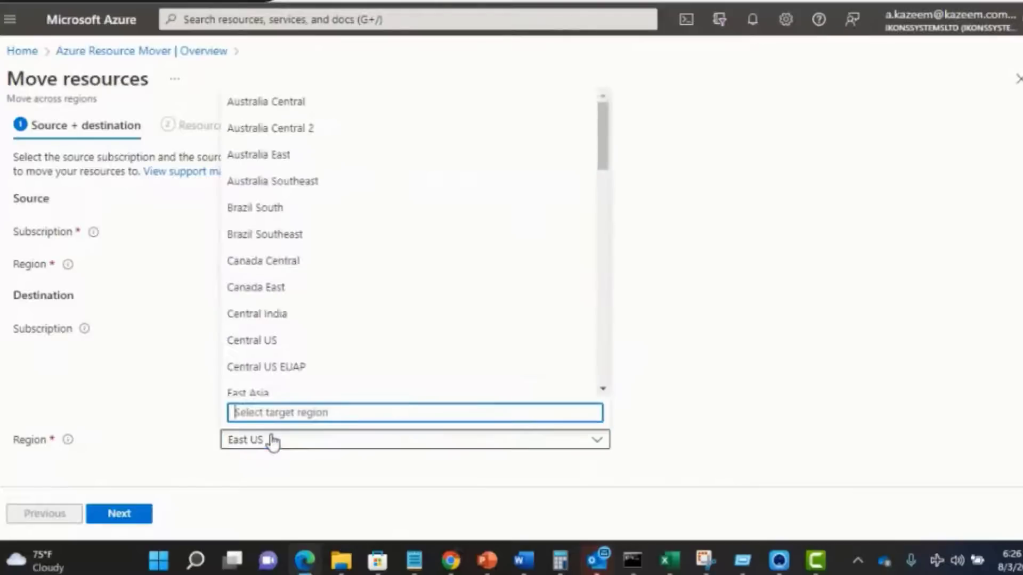
text(west)
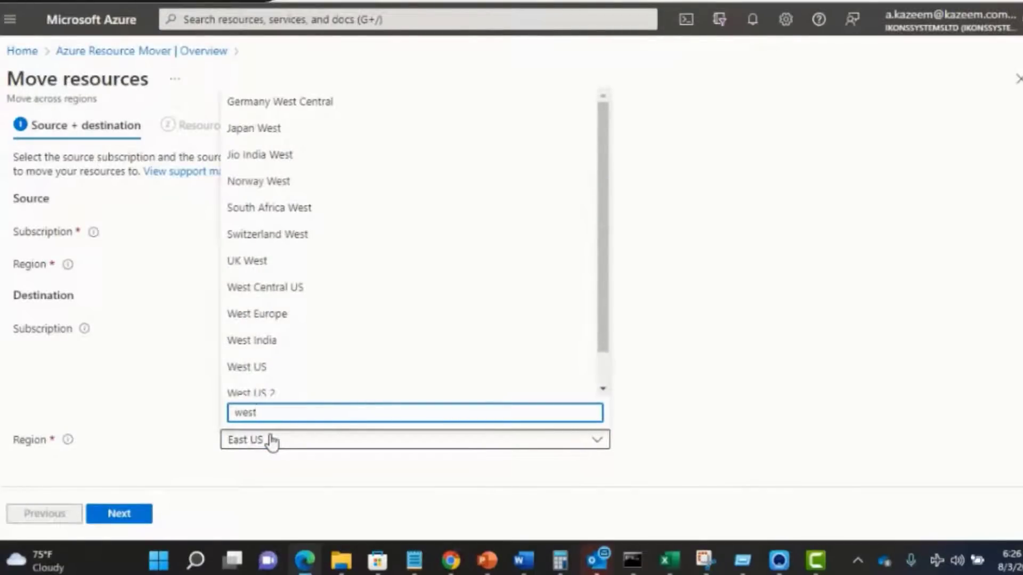
mouse_move(286, 313)
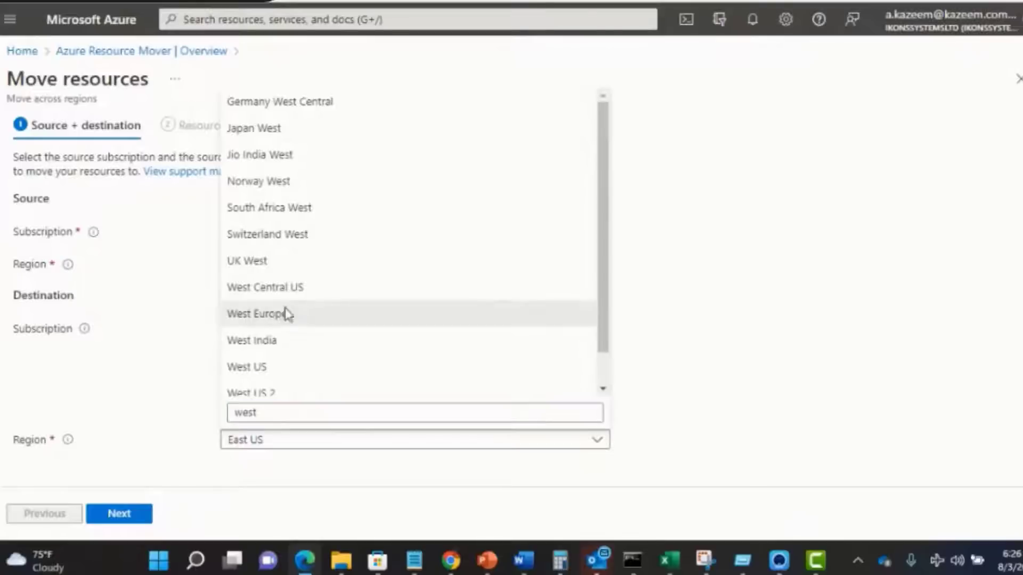
click(119, 514)
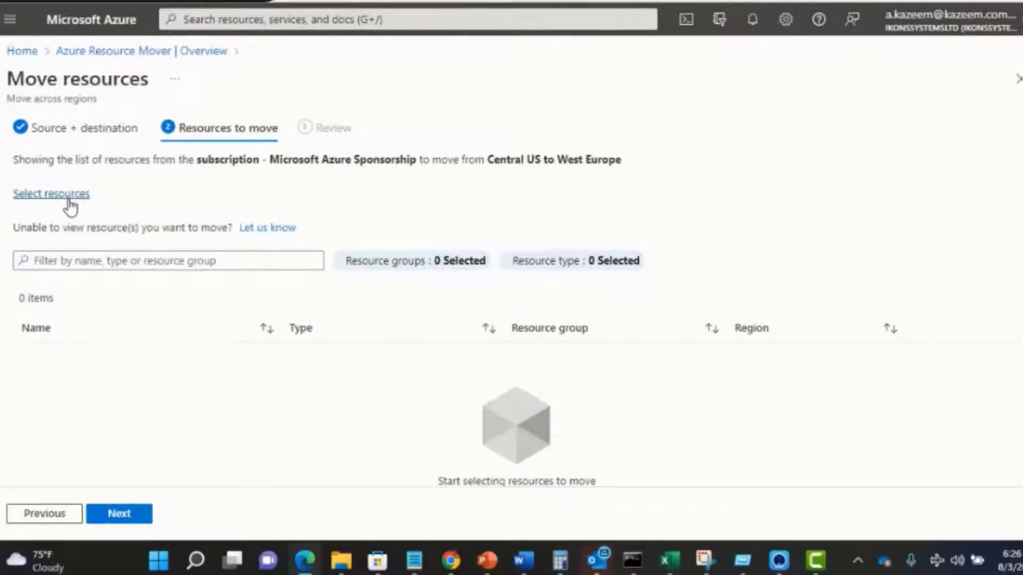
- In the Select resources pane, tick lab-vm-002 and lab-vm-01
click(51, 193)
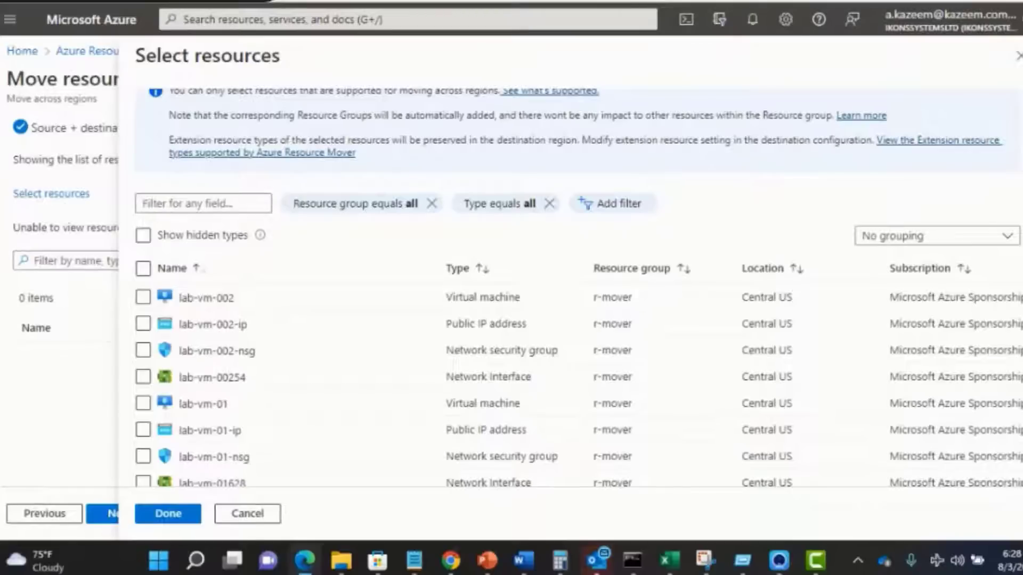
mouse_move(787, 217)
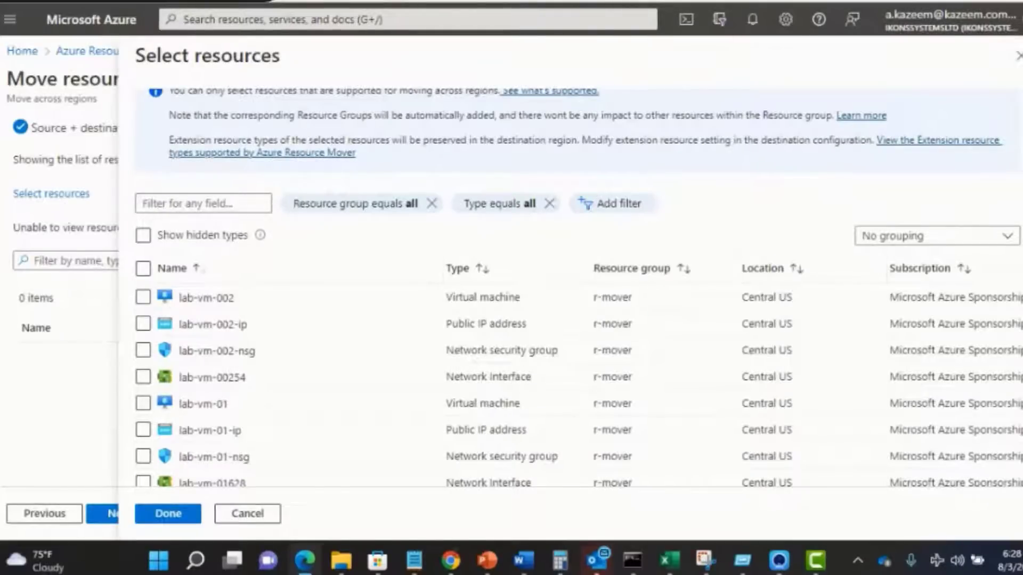
scroll(down, 3)
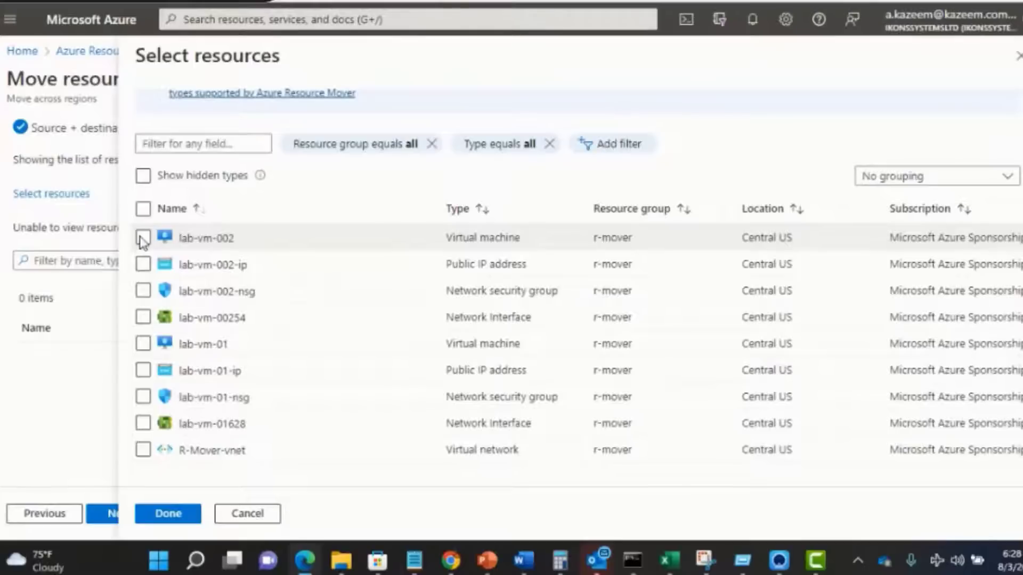
click(143, 239)
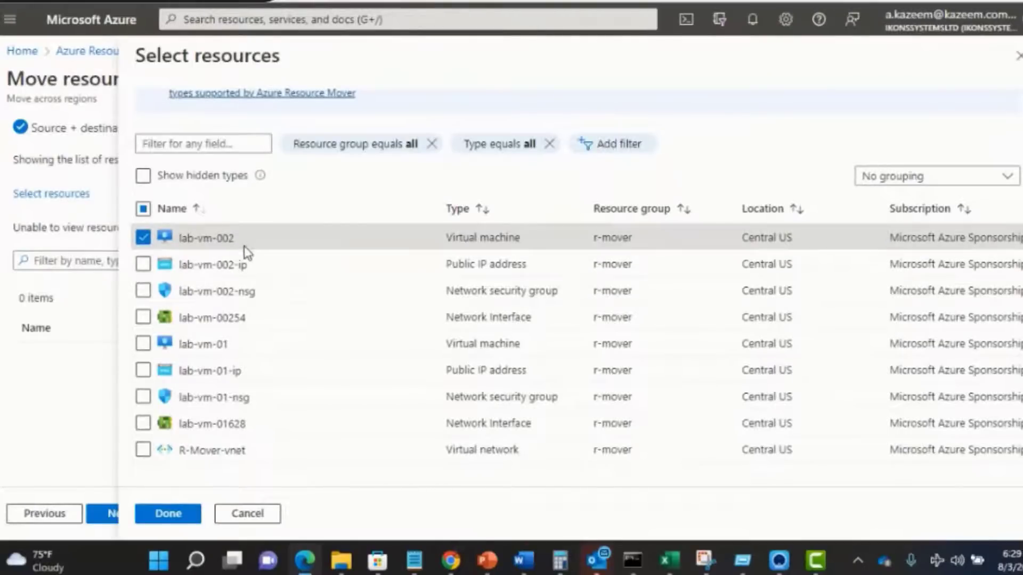
click(142, 344)
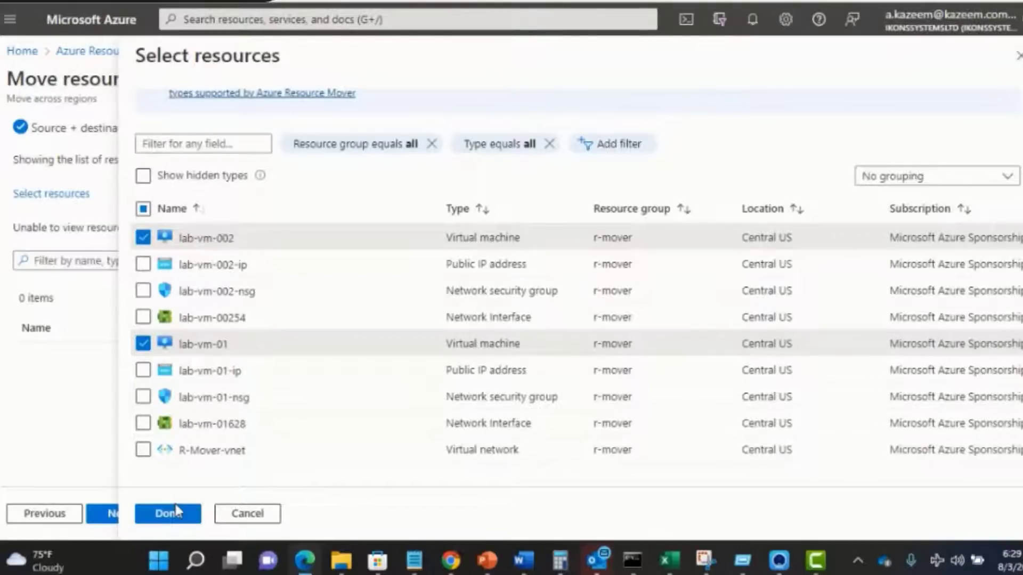
- Review and proceed with R-MOVER, lab-vm-01 and lab-vm-002, then validate their dependencies
click(167, 513)
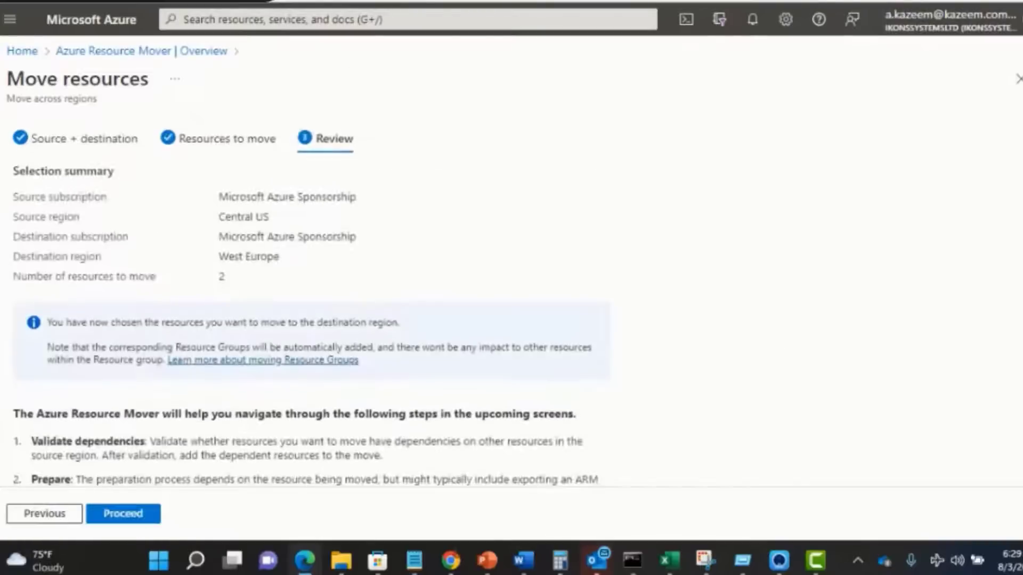
scroll(down, 3)
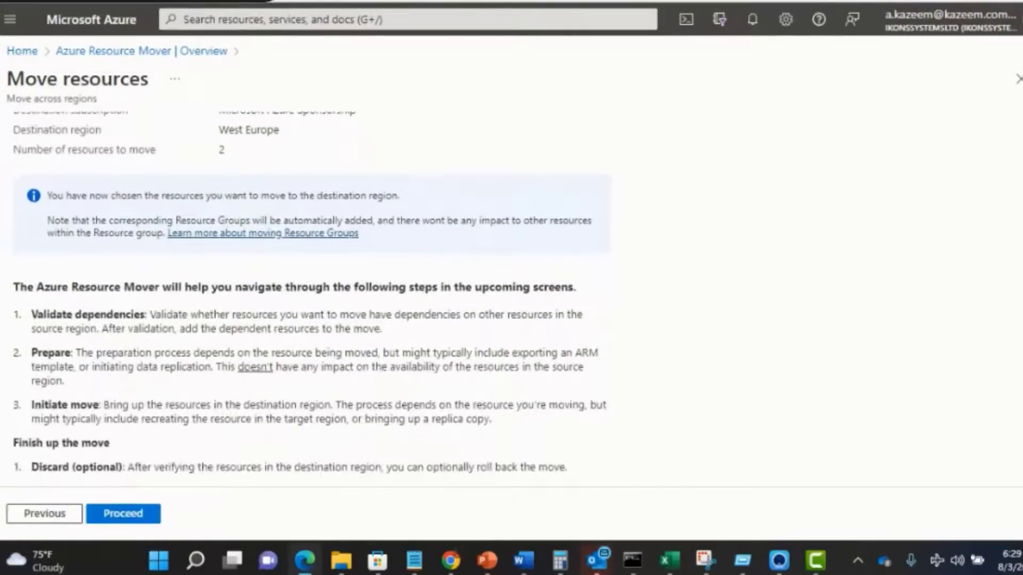
scroll(down, 3)
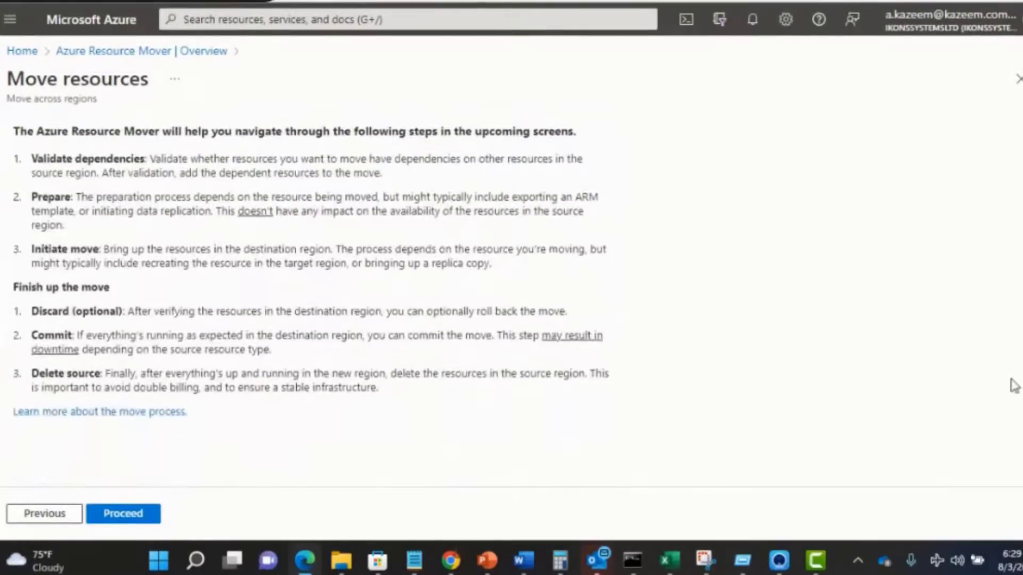
click(123, 513)
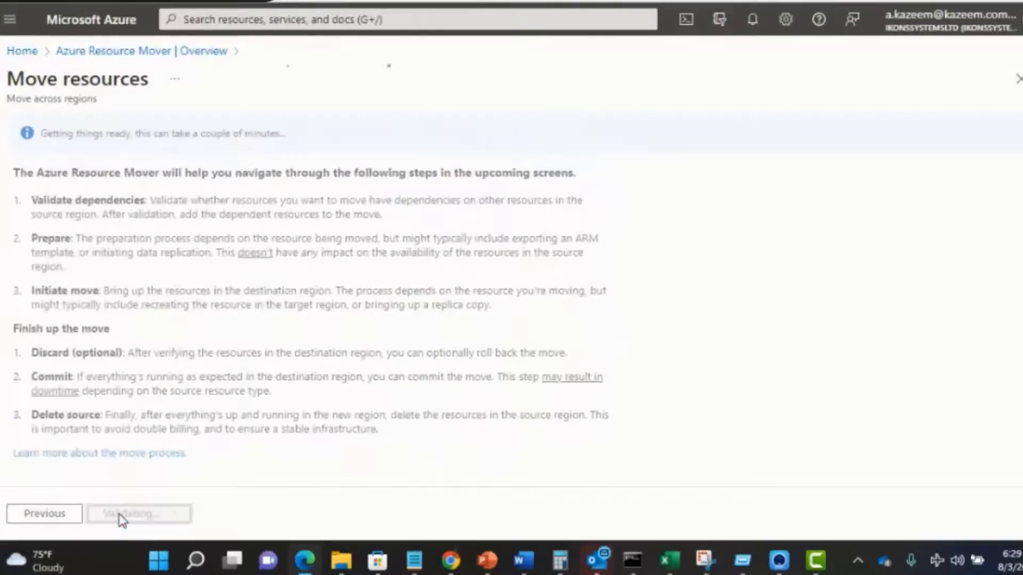
click(752, 19)
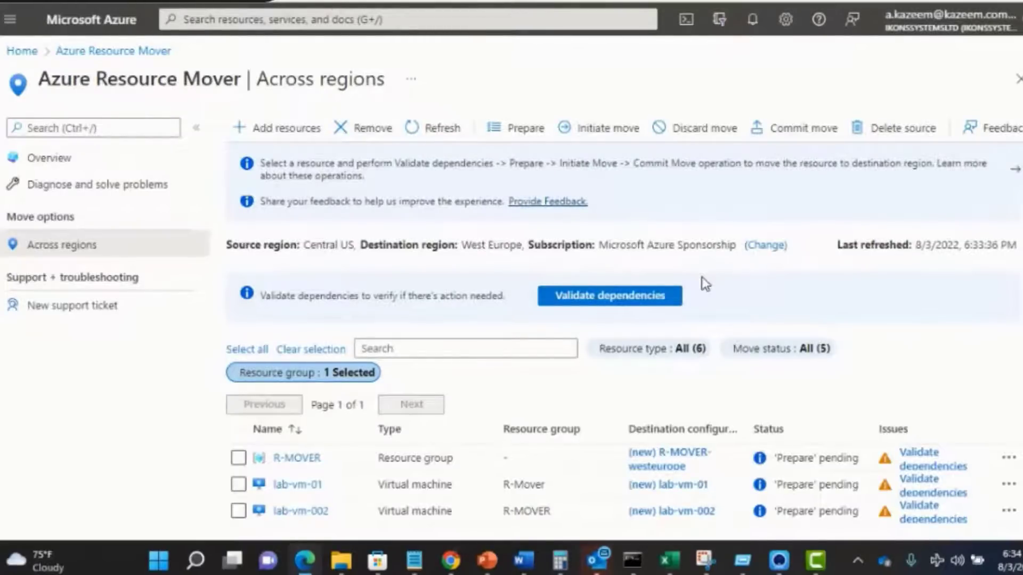
click(609, 295)
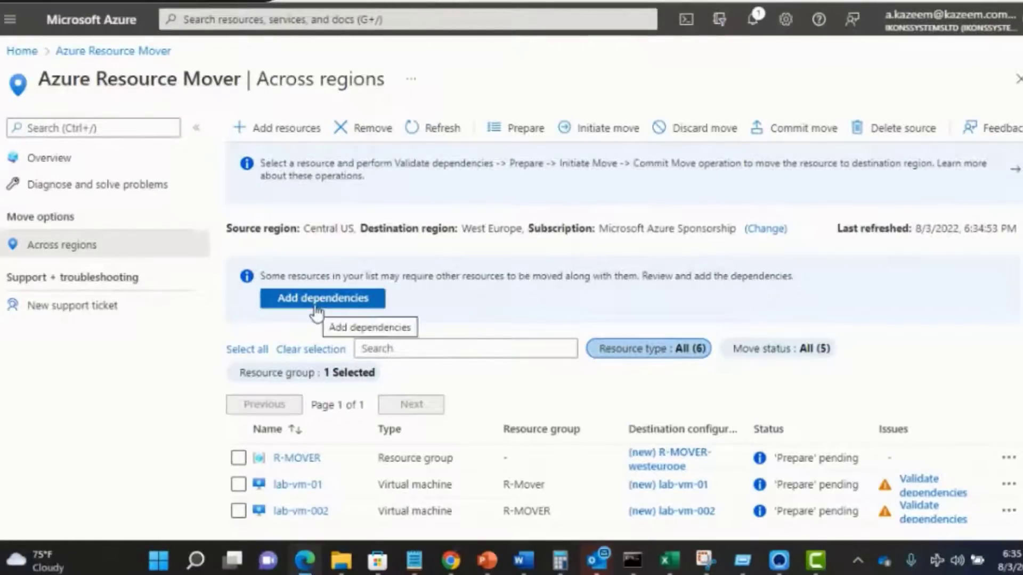
- Select all seven network dependencies (interfaces, IPs, vnet, NSGs) and add them to the move
click(322, 299)
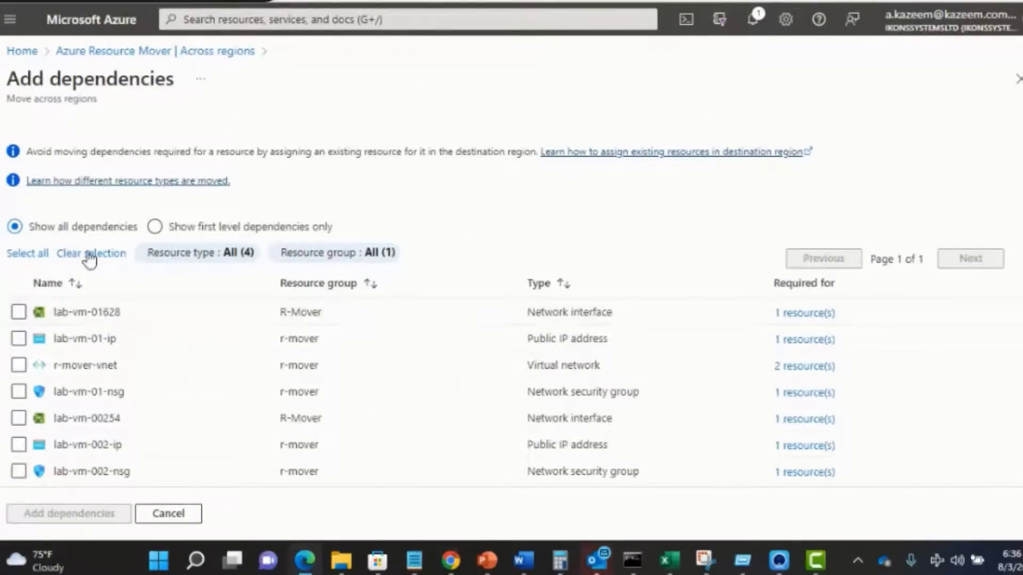
mouse_move(36, 256)
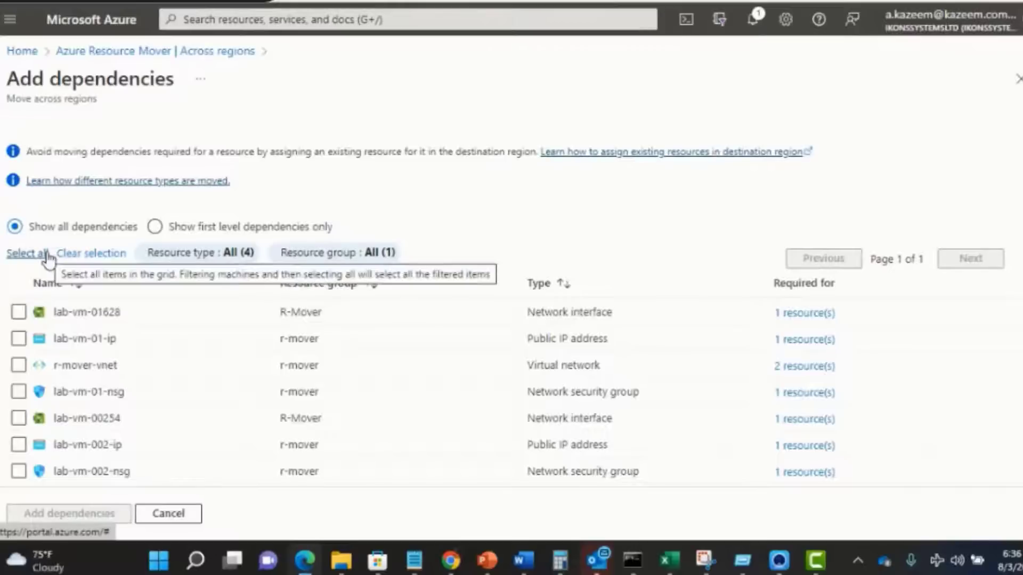
click(26, 253)
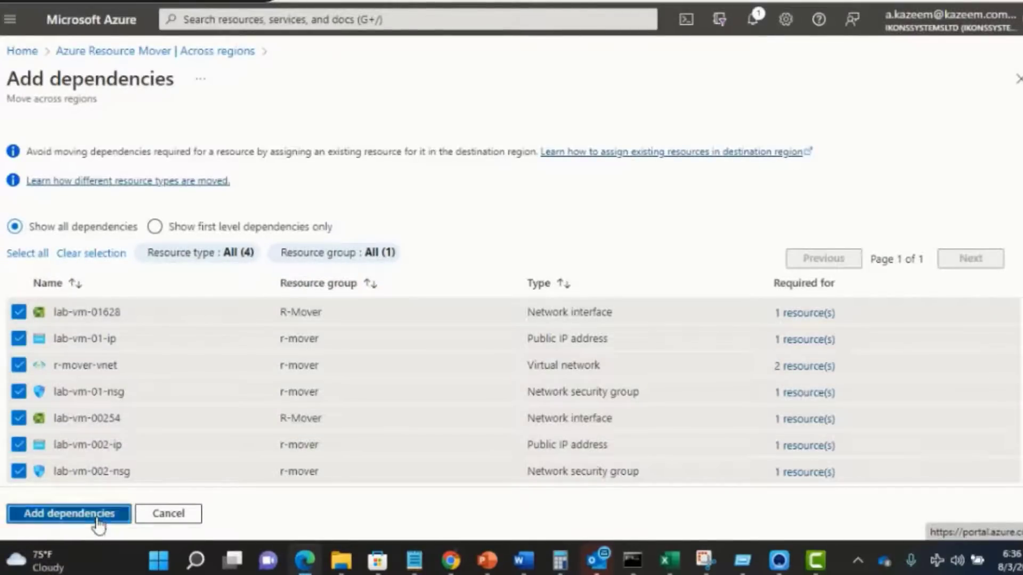
click(73, 514)
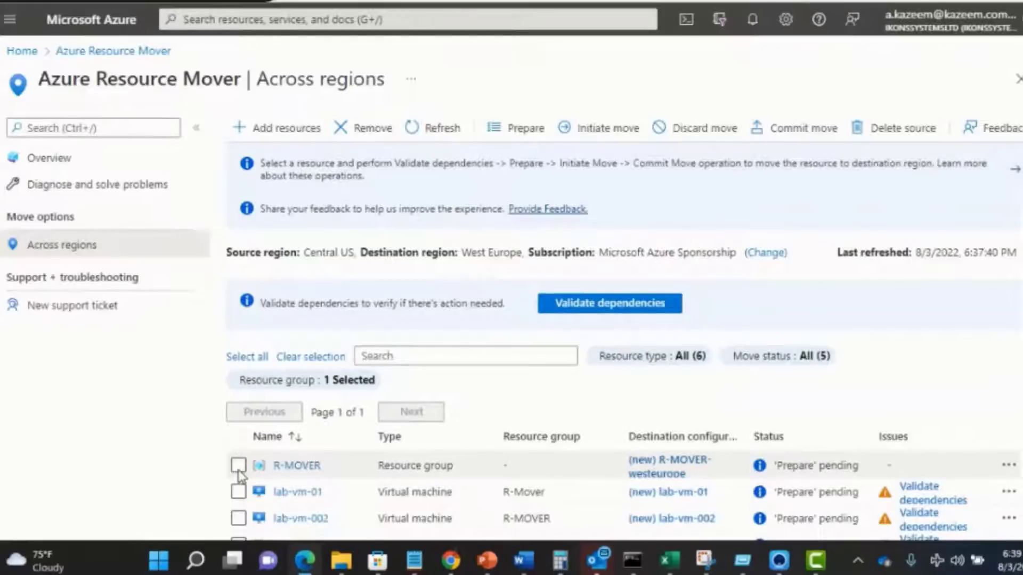
- Prepare the R-MOVER resource group and initiate its move to West Europe
click(239, 466)
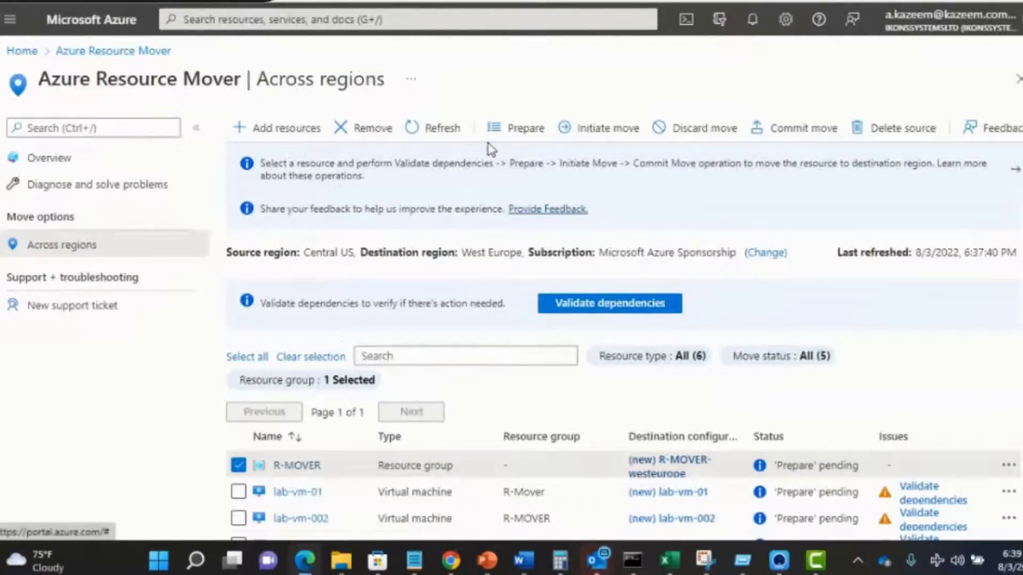
click(525, 128)
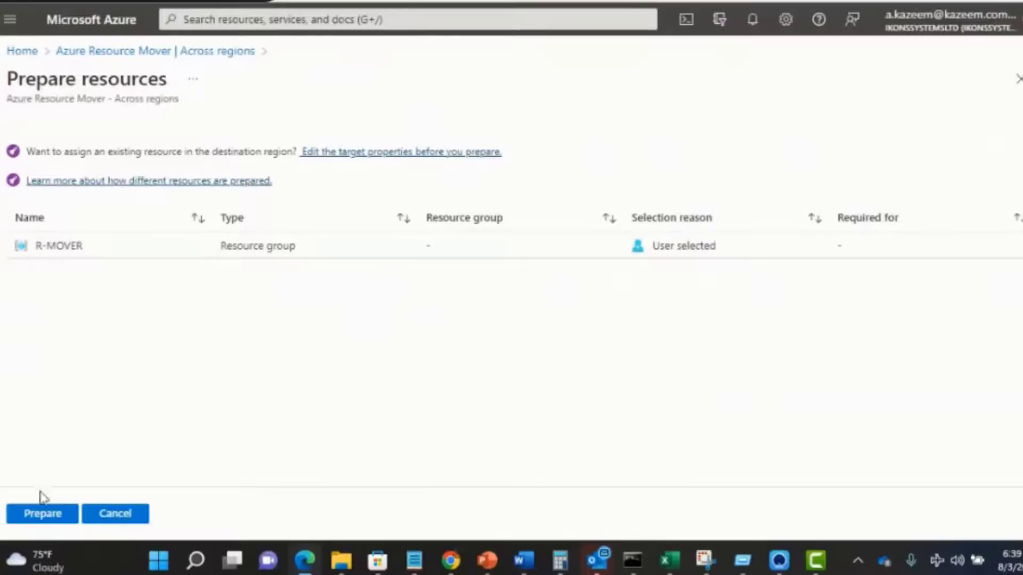
click(43, 513)
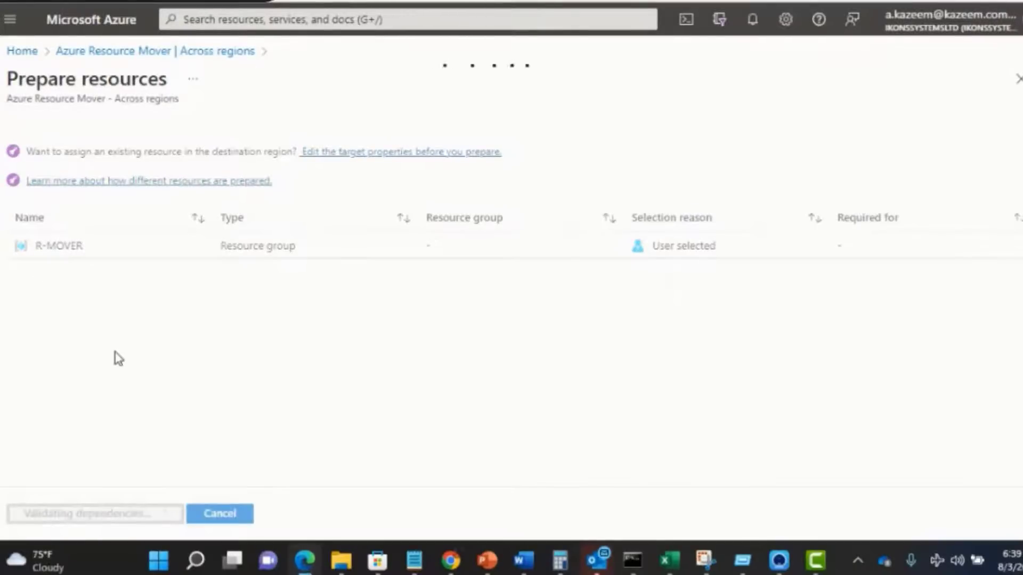
click(751, 19)
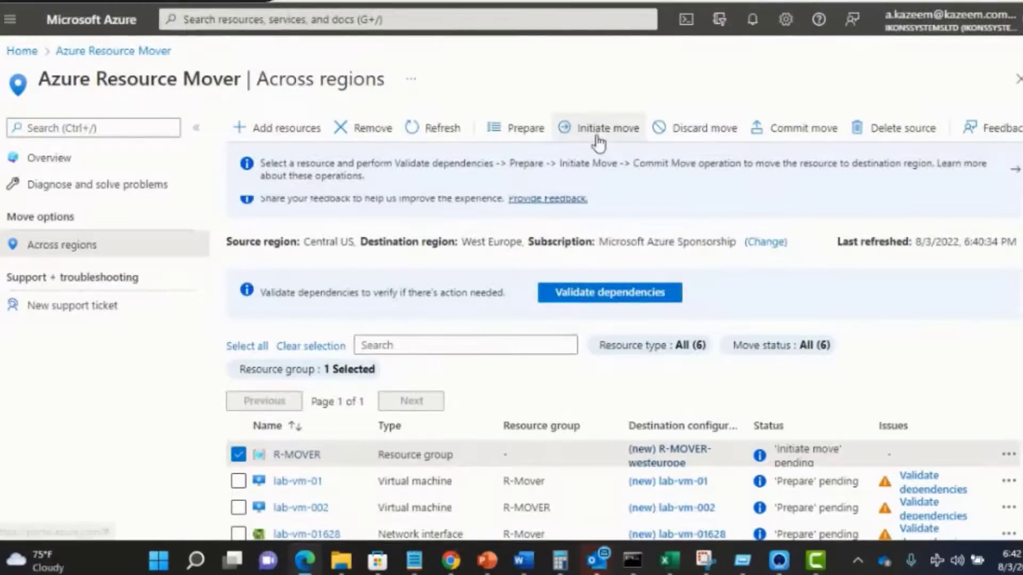
mouse_move(598, 138)
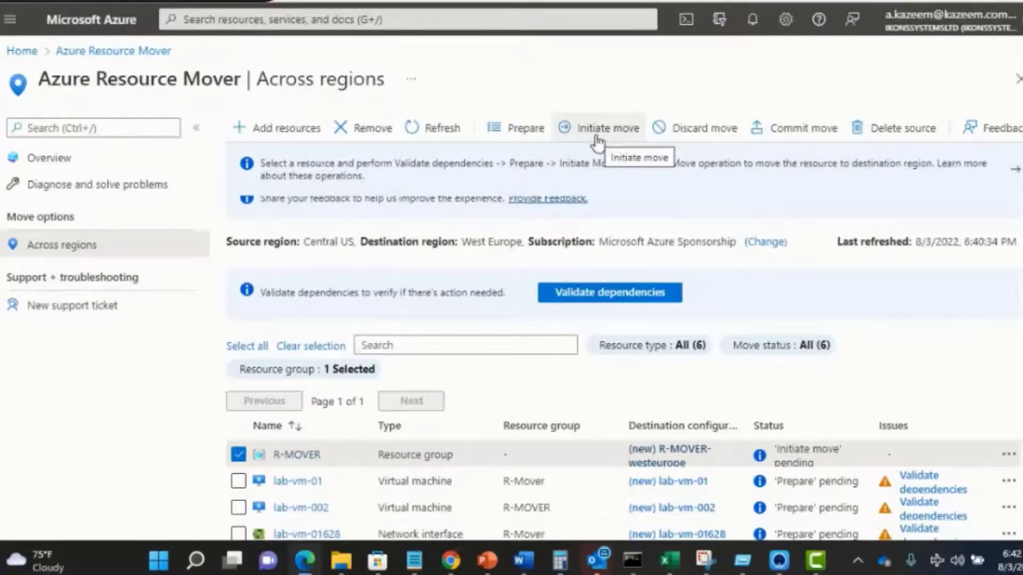
click(601, 128)
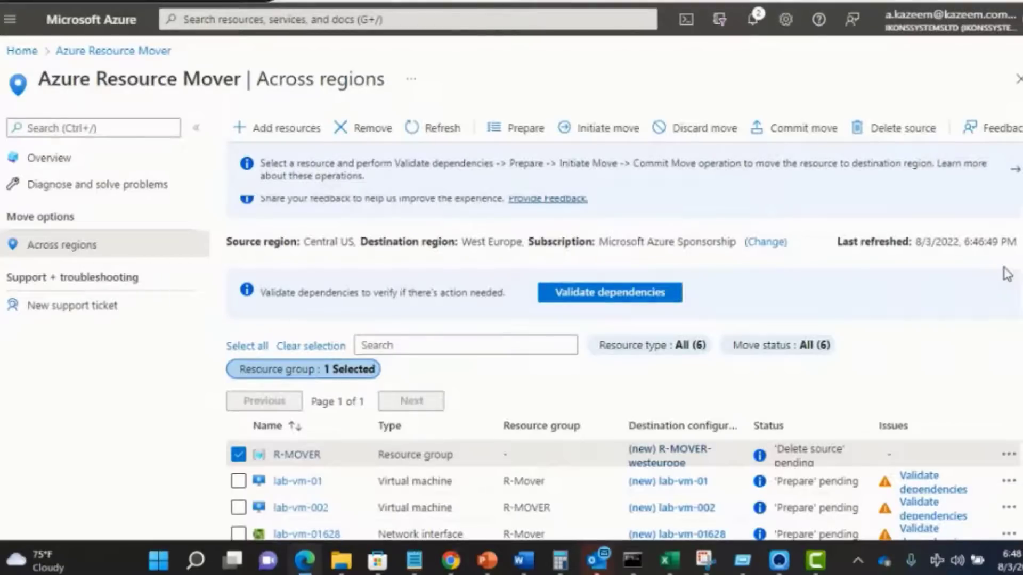
mouse_move(760, 63)
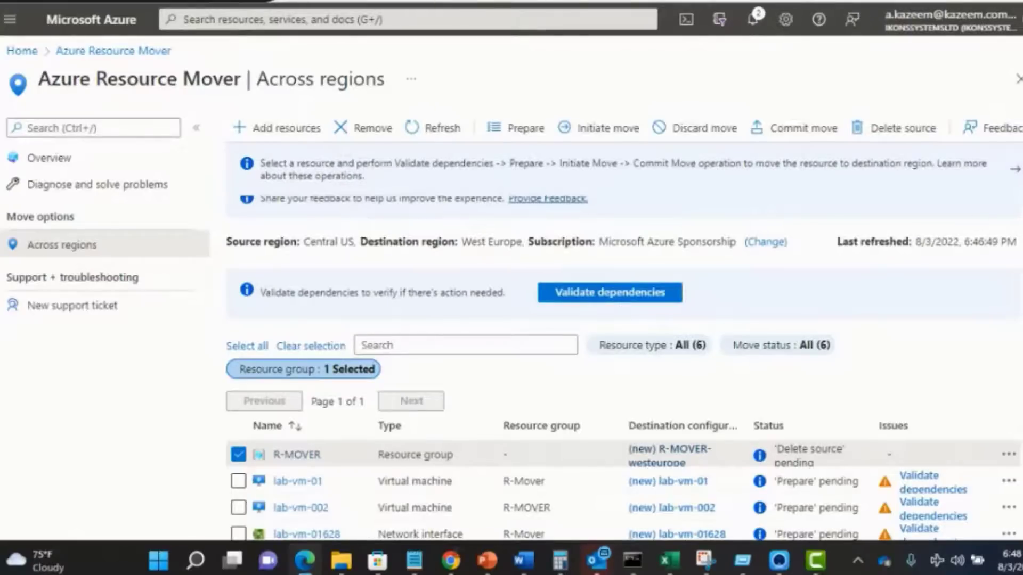
- Select both VMs and their dependencies, then prepare all nine resources
scroll(down, 3)
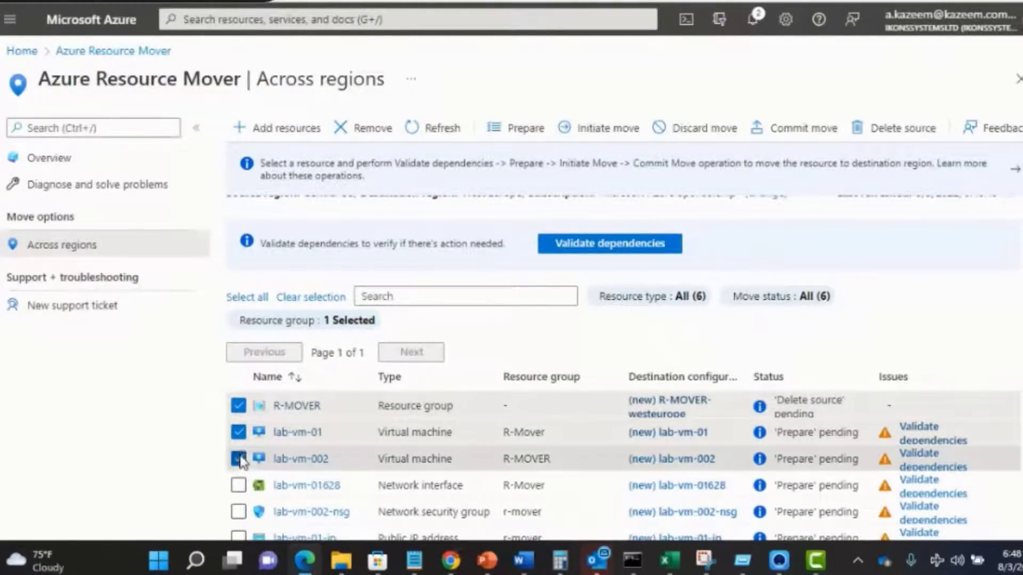
click(238, 459)
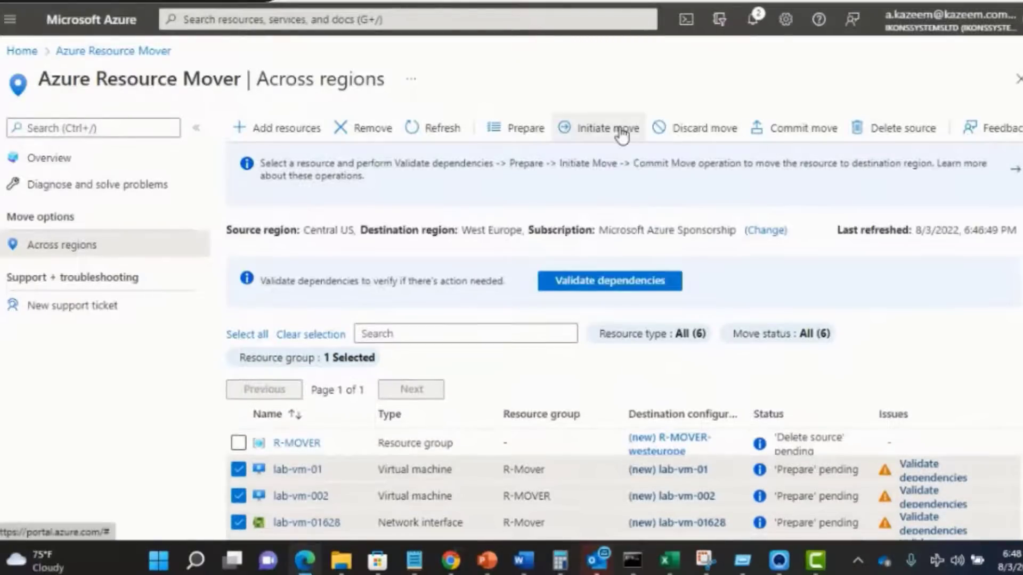
mouse_move(511, 135)
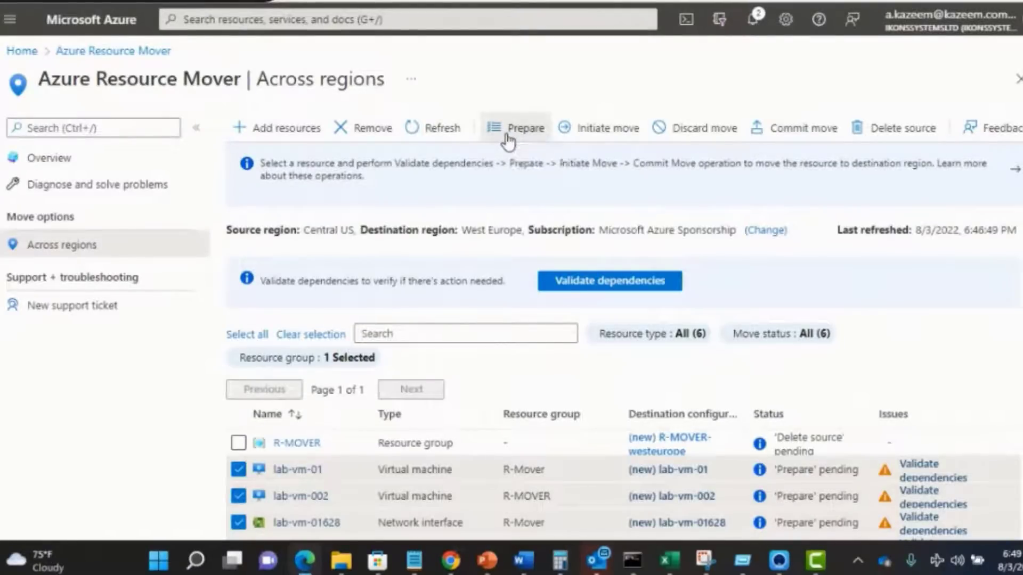
click(523, 129)
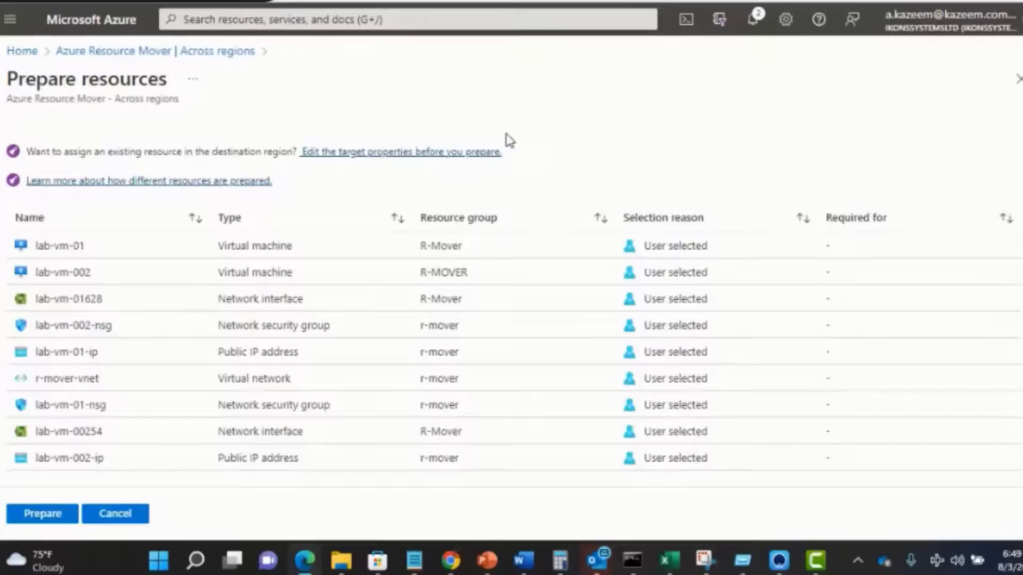
mouse_move(57, 447)
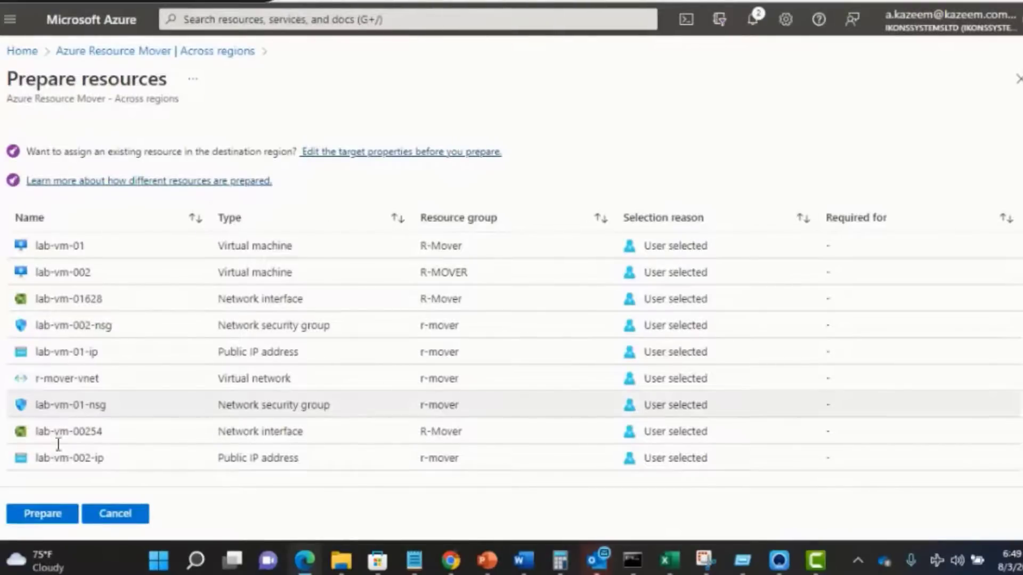
click(42, 514)
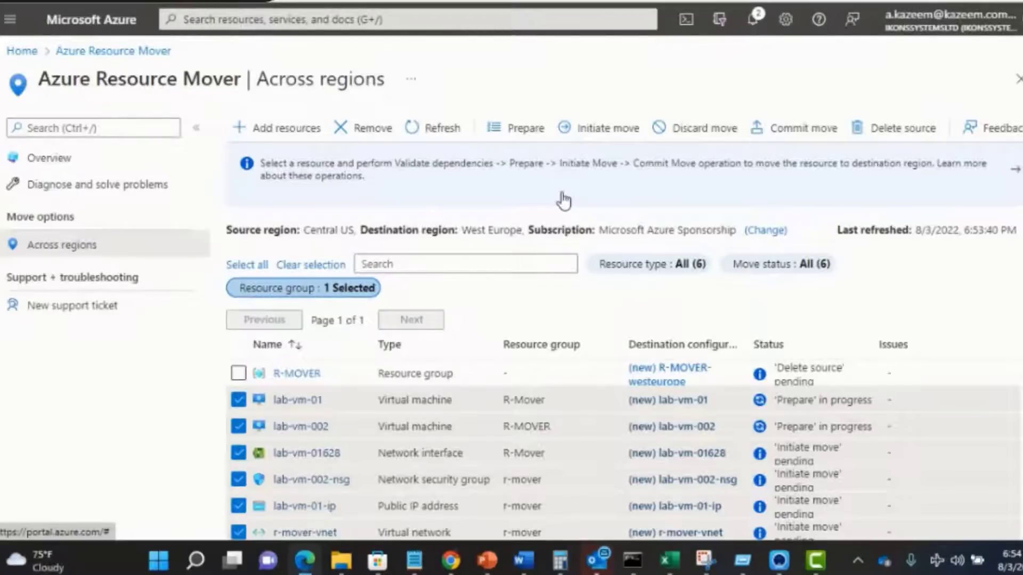
- Move the nine prepared resources to West Europe and confirm 'Moved 9 resources' in notifications
click(750, 19)
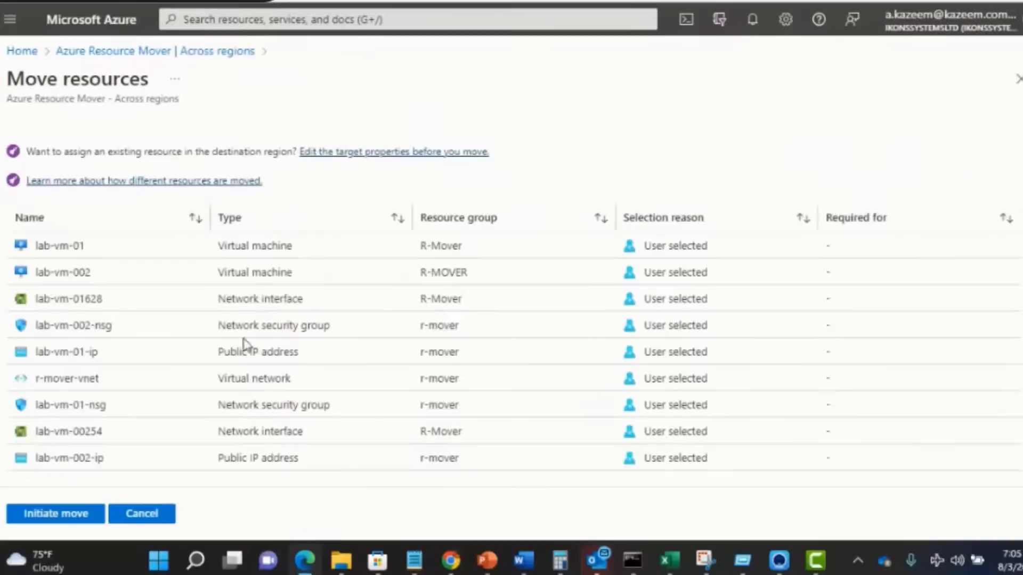
mouse_move(41, 519)
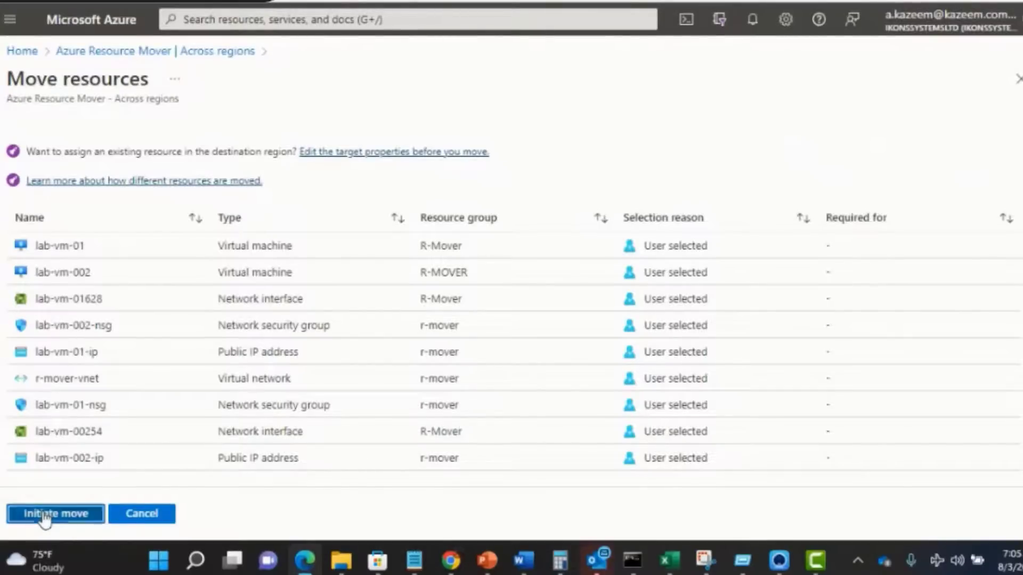
click(54, 514)
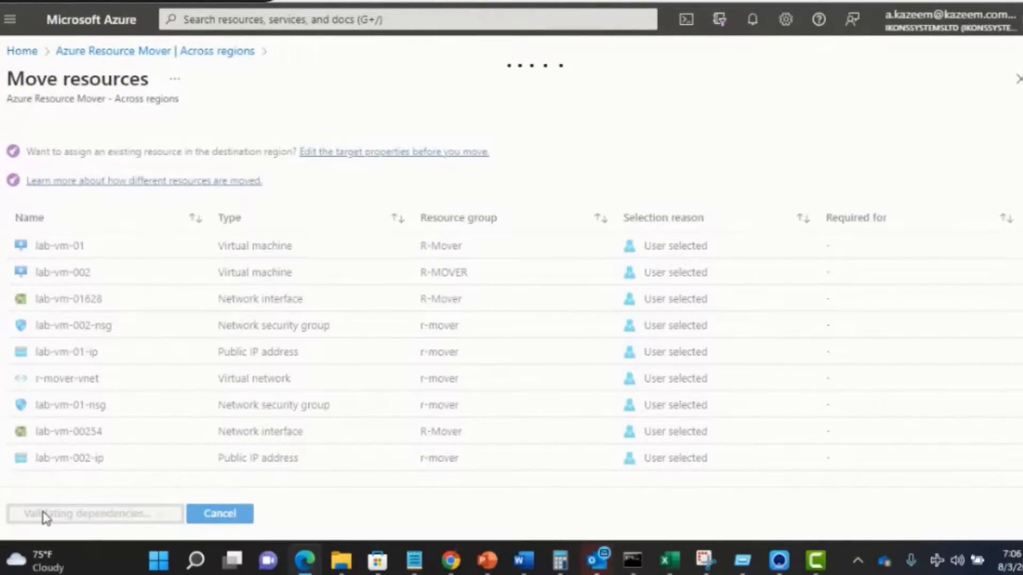
click(752, 20)
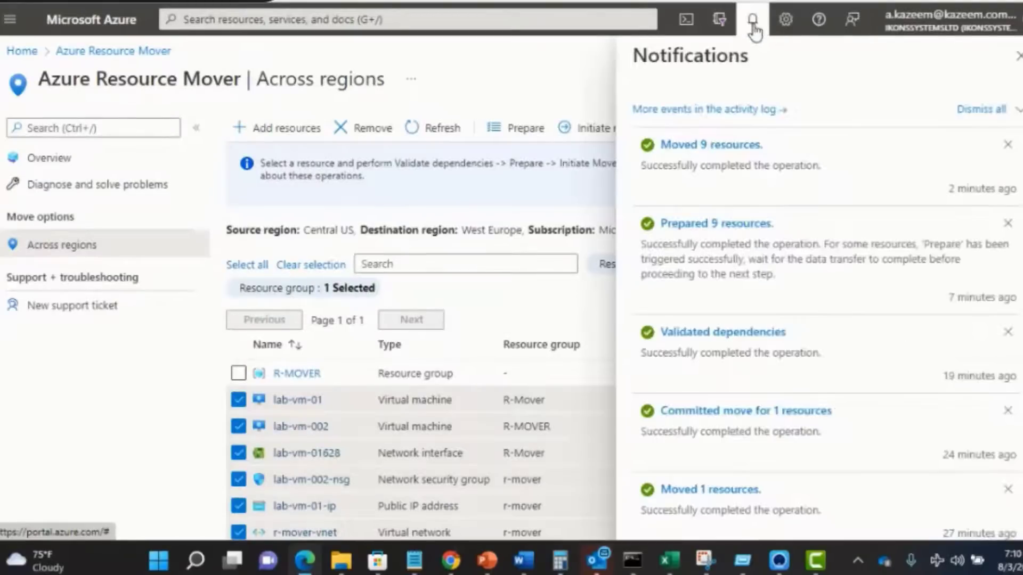
- Dismiss notifications and commit the move of the nine resources
click(750, 19)
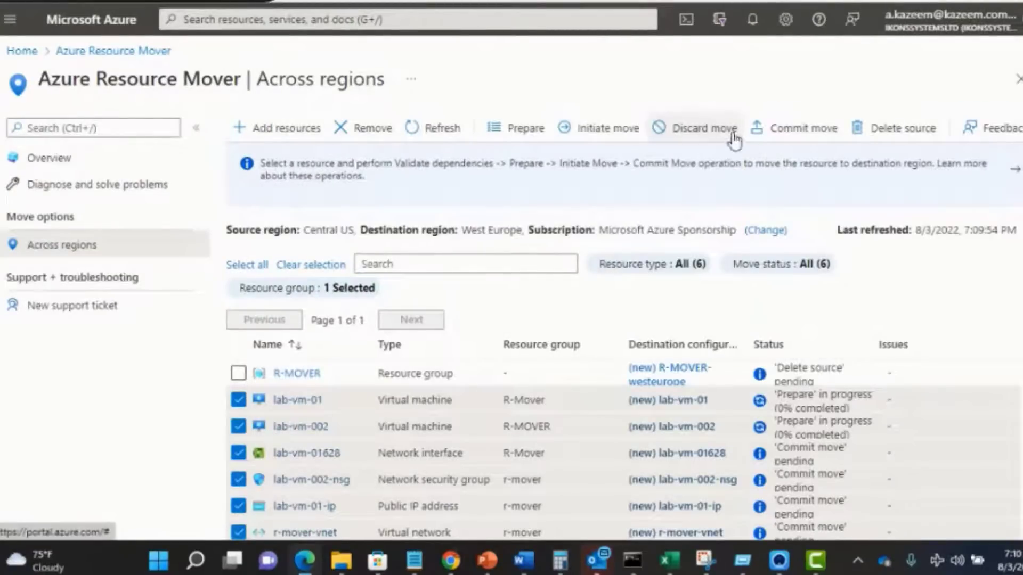
mouse_move(804, 131)
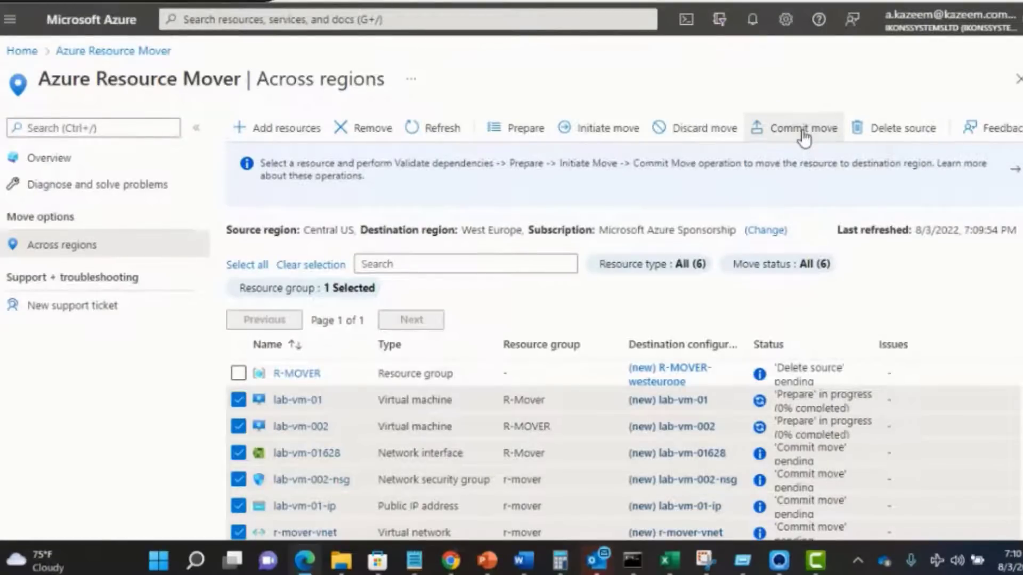
click(803, 128)
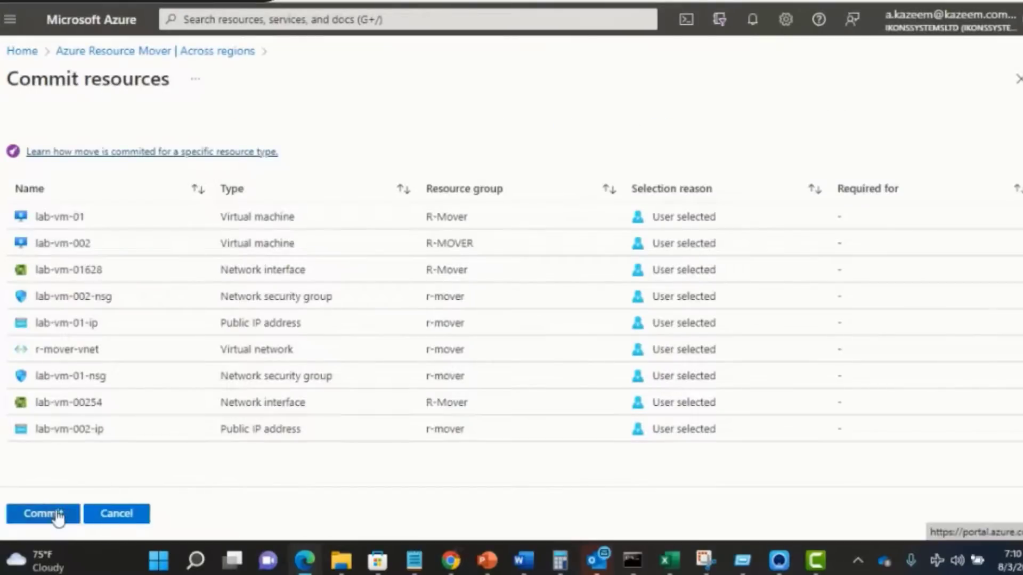
click(42, 514)
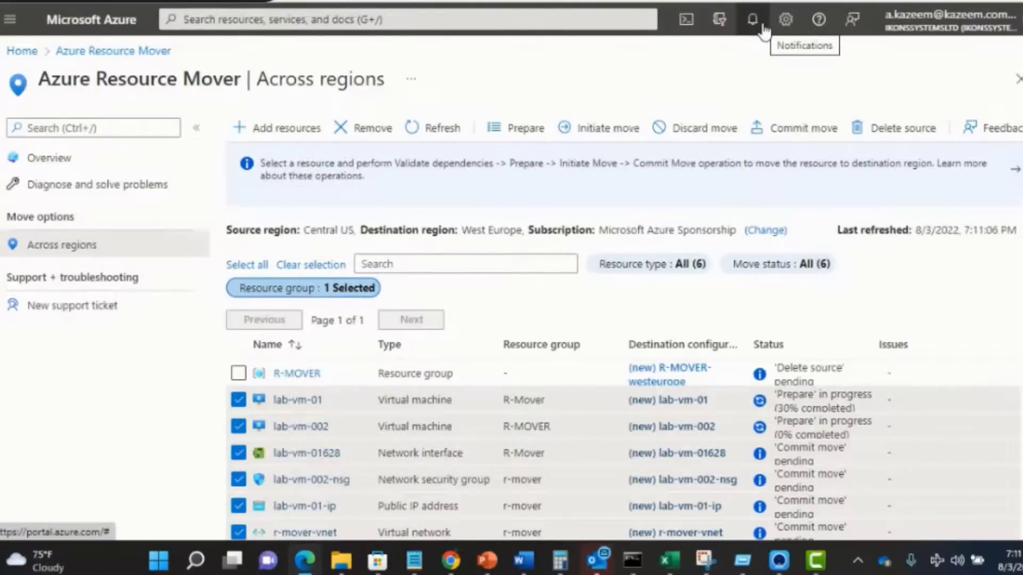
mouse_move(665, 160)
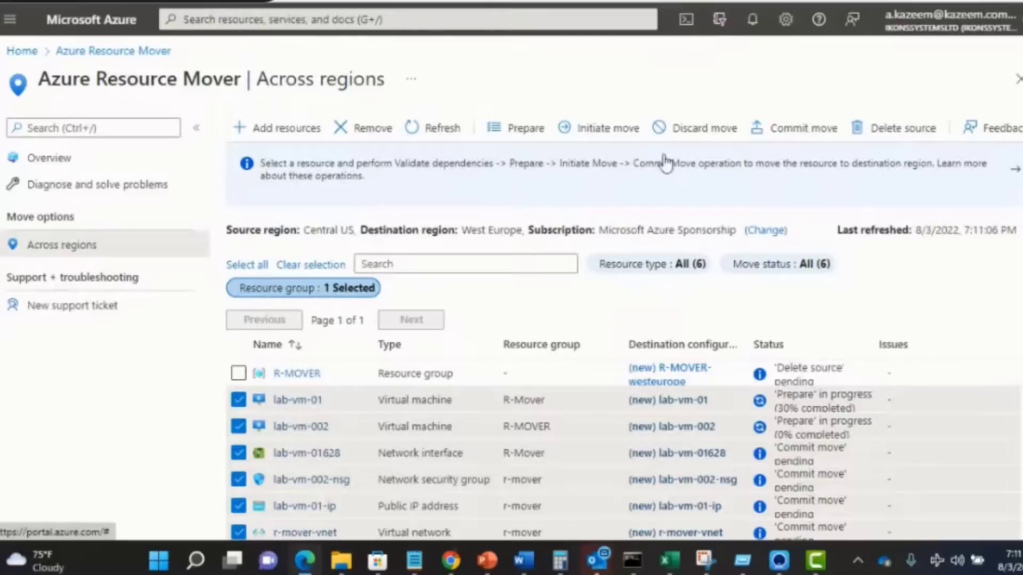
mouse_move(791, 131)
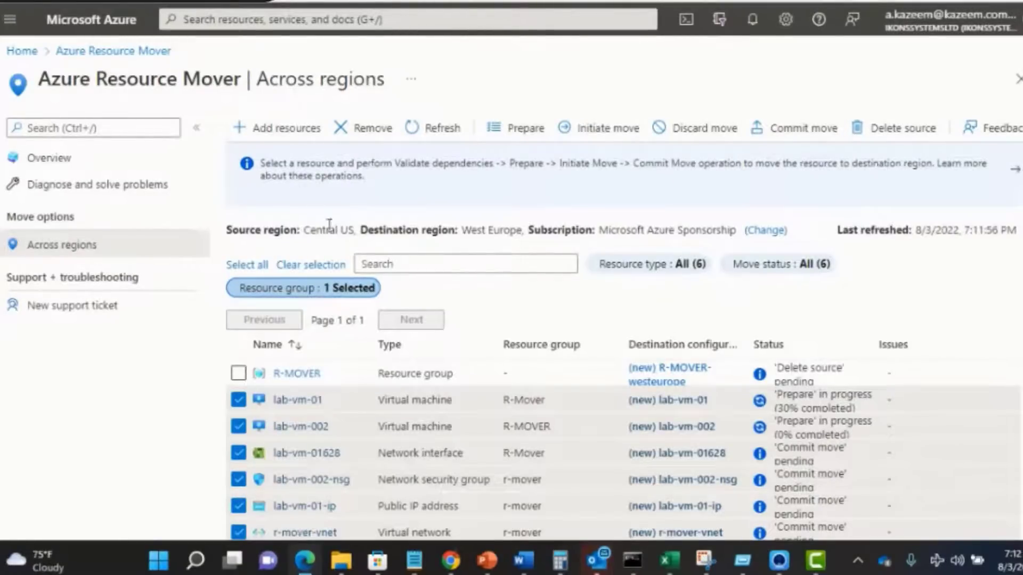
mouse_move(441, 130)
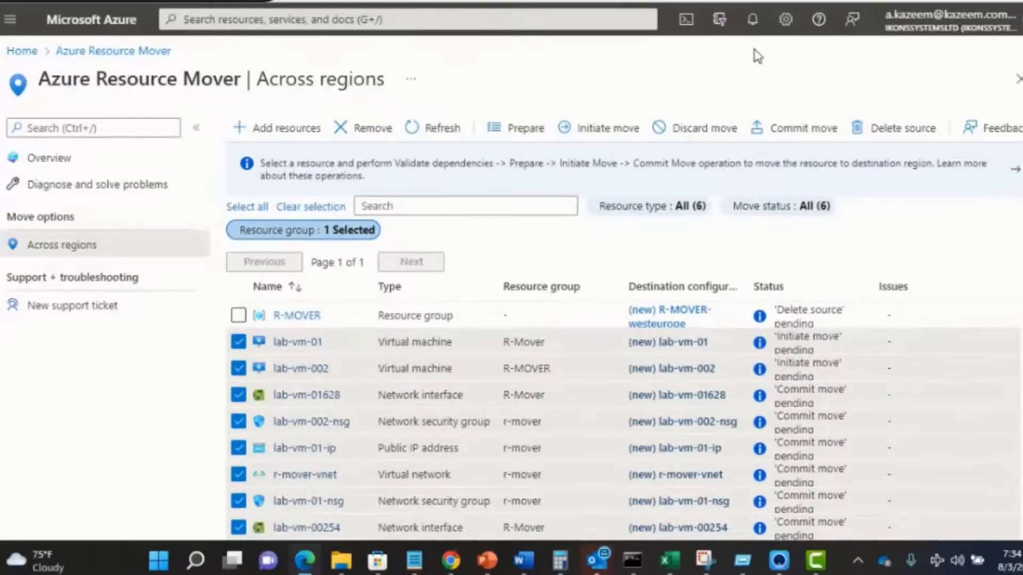
mouse_move(776, 108)
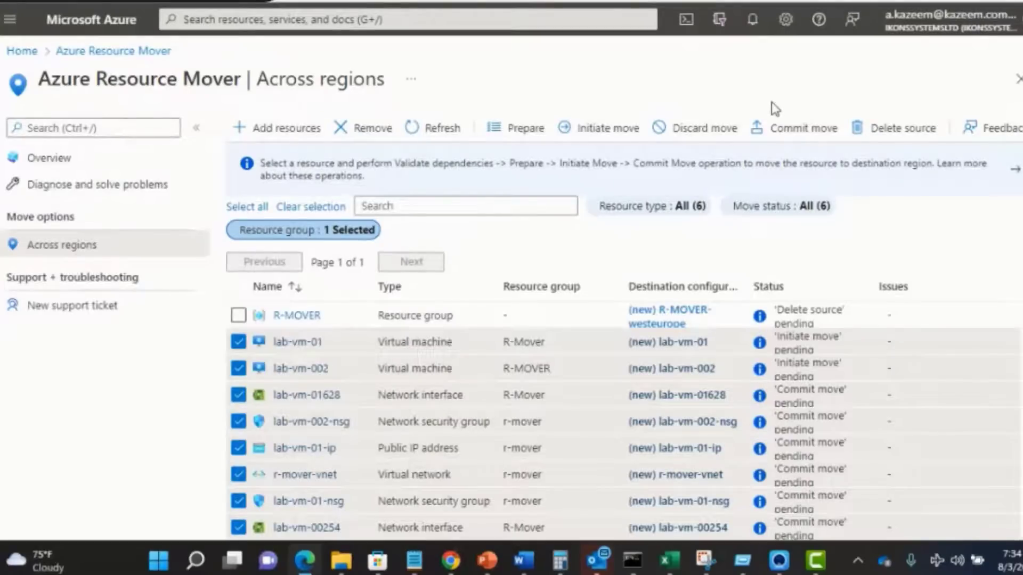
mouse_move(795, 136)
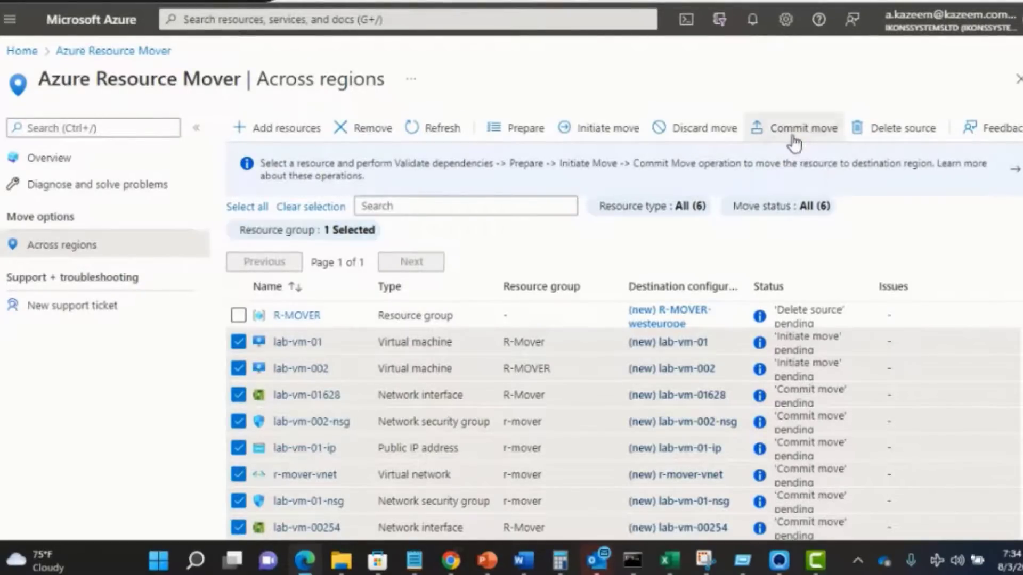
- Retry committing the nine resources, rejected because both VMs are still 'MovePending'
click(802, 127)
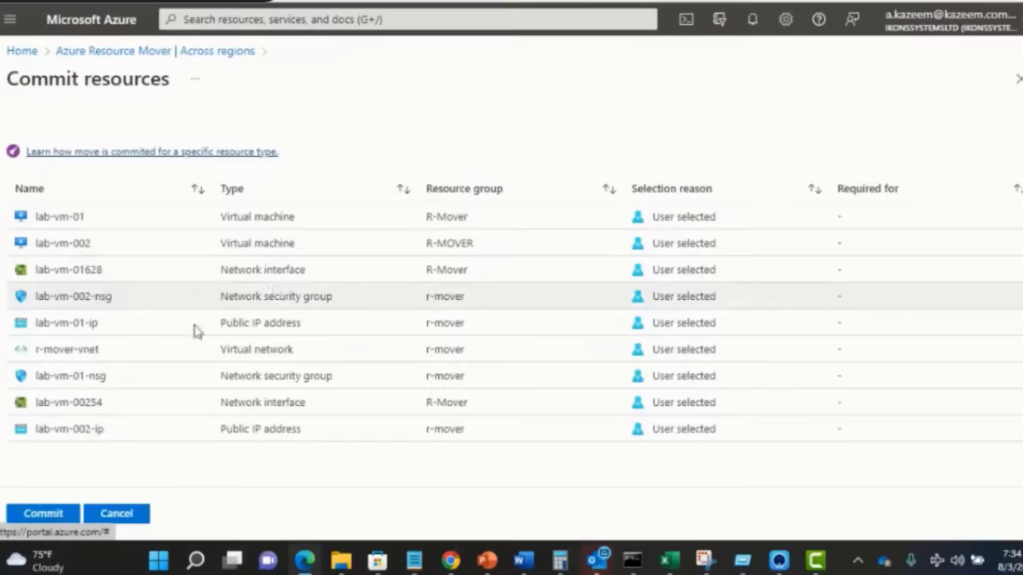
click(42, 513)
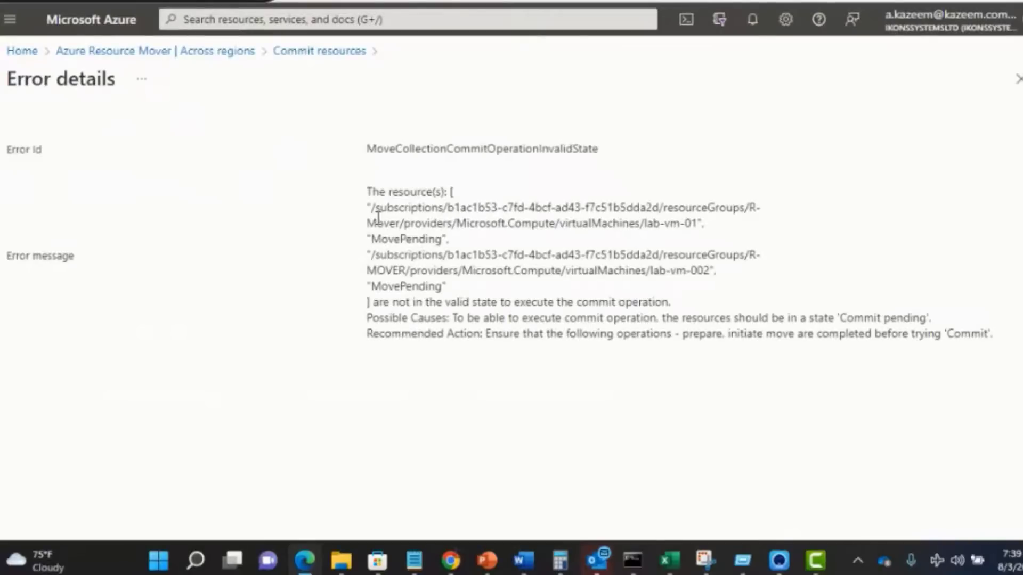
mouse_move(525, 270)
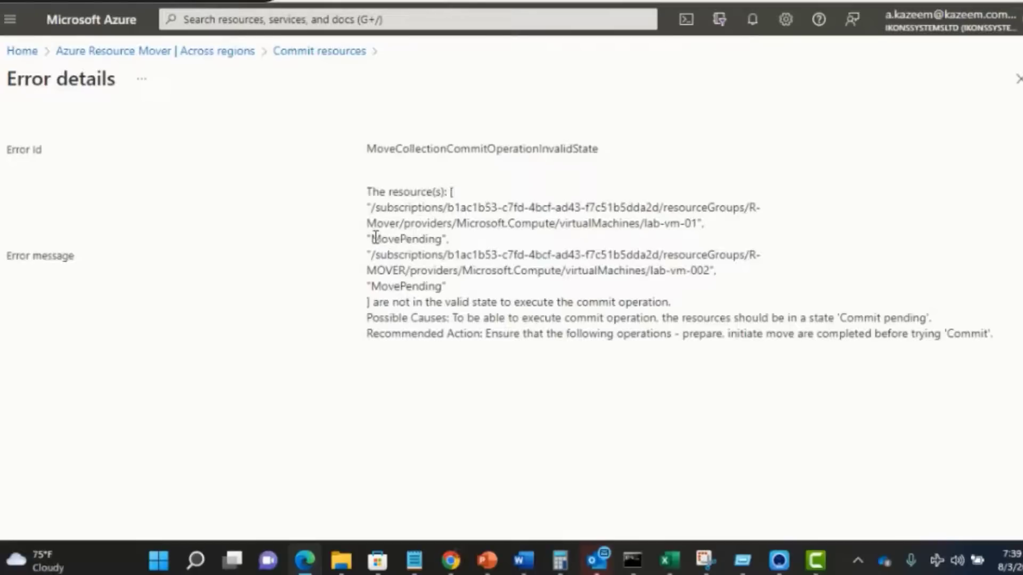
- Highlight 'MovePending' in the commit error details for lab-vm-01 and lab-vm-002
double_click(405, 240)
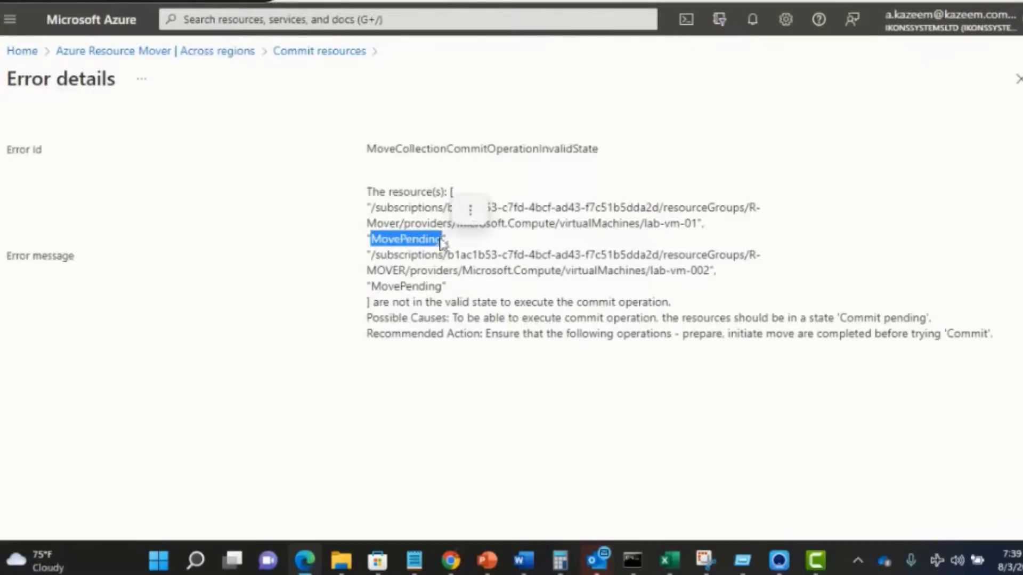
mouse_move(399, 242)
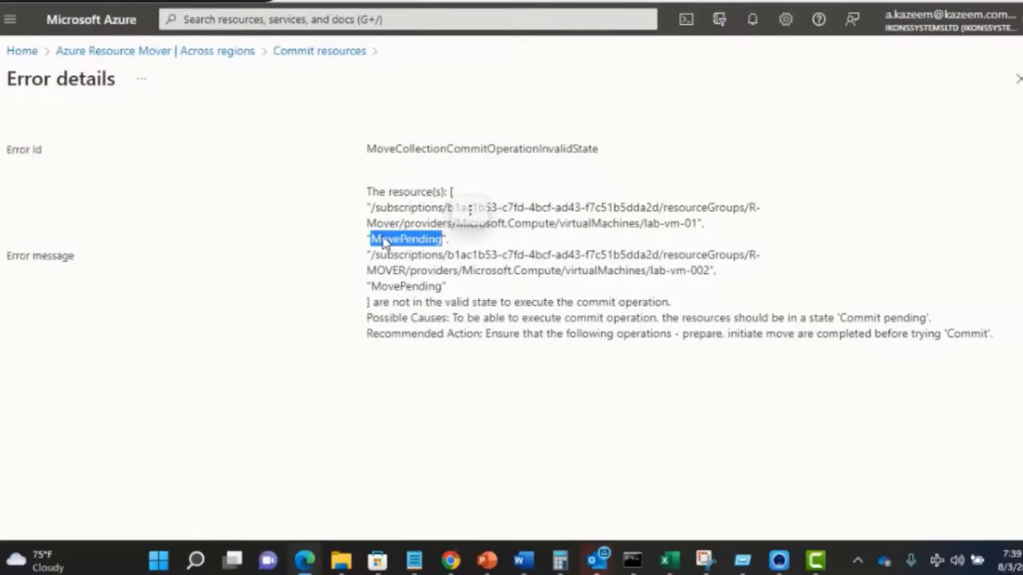
mouse_move(427, 258)
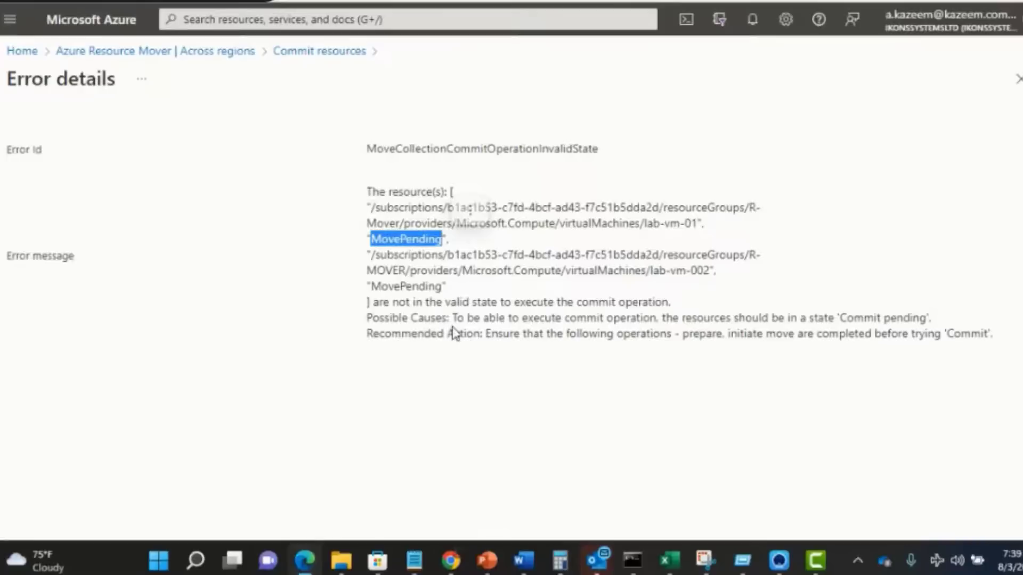
mouse_move(487, 335)
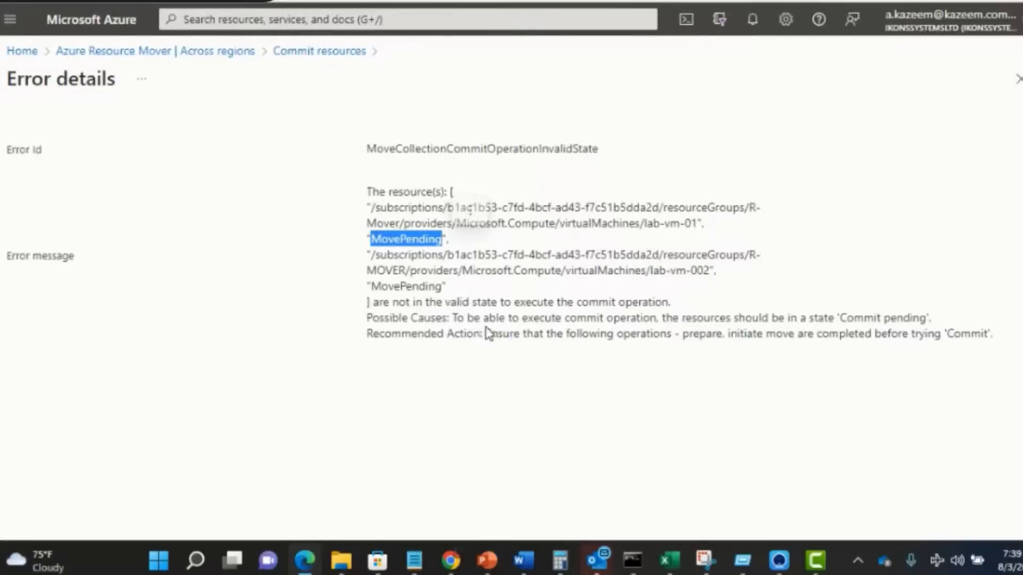
mouse_move(680, 335)
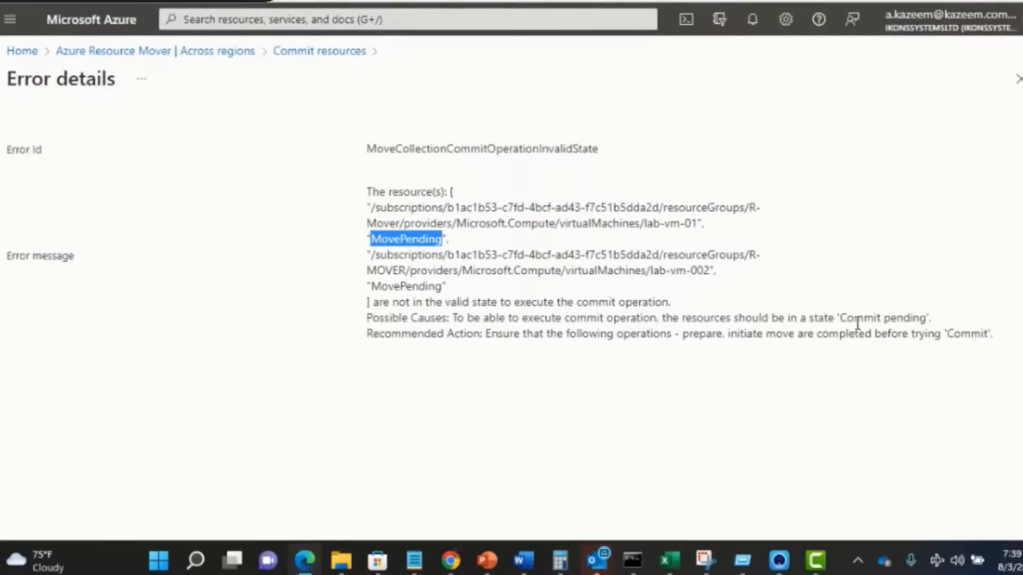
mouse_move(554, 224)
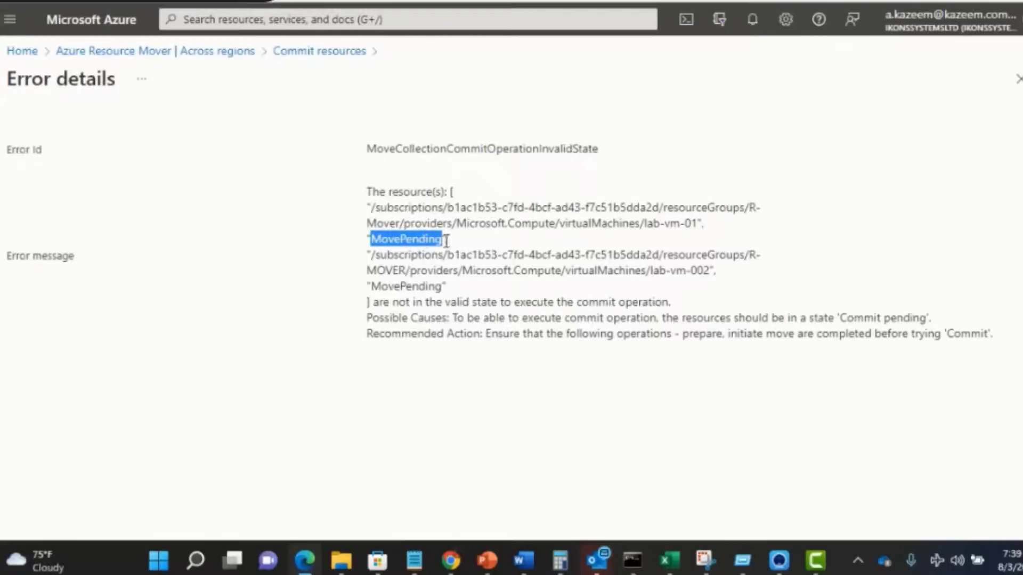
mouse_move(895, 246)
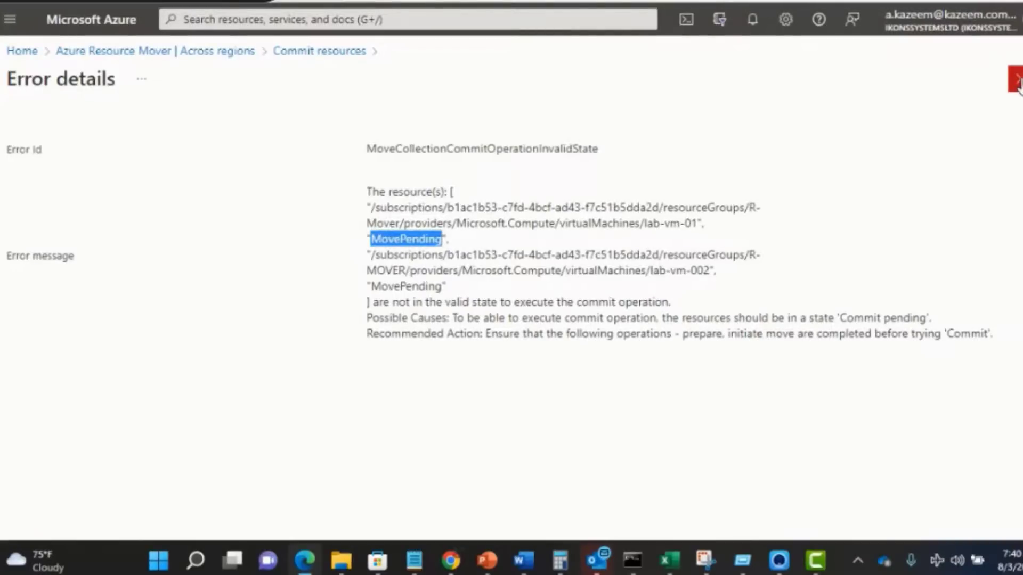
- Close the error details and check lab-vm-01's dependency status, 'Commit move' pending
click(1013, 80)
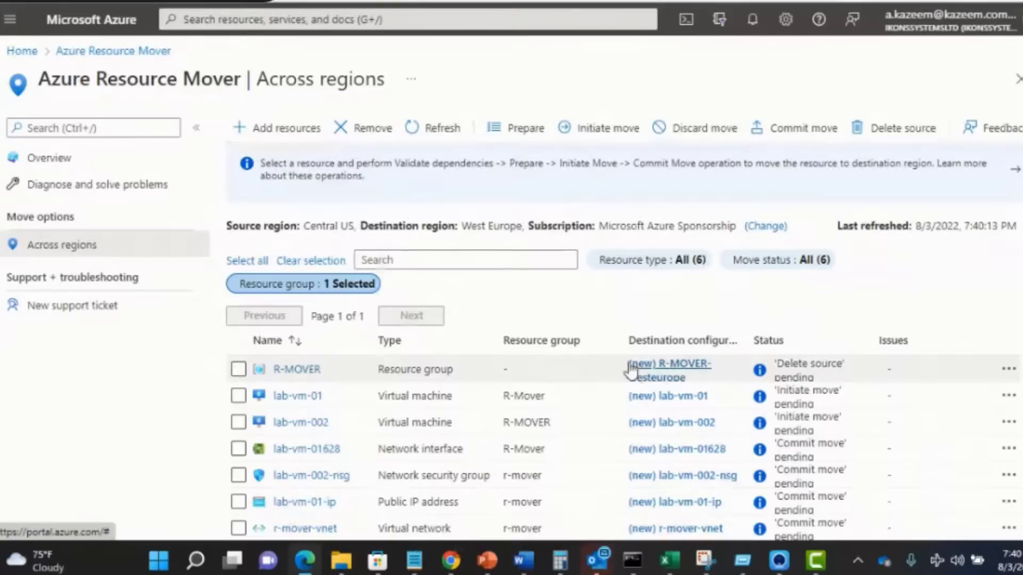
mouse_move(721, 371)
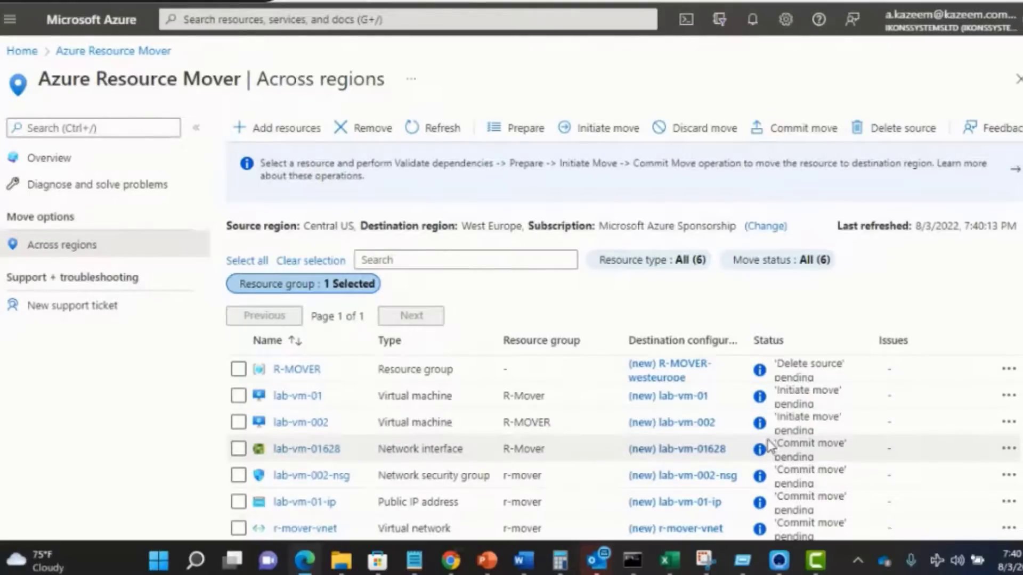
mouse_move(595, 455)
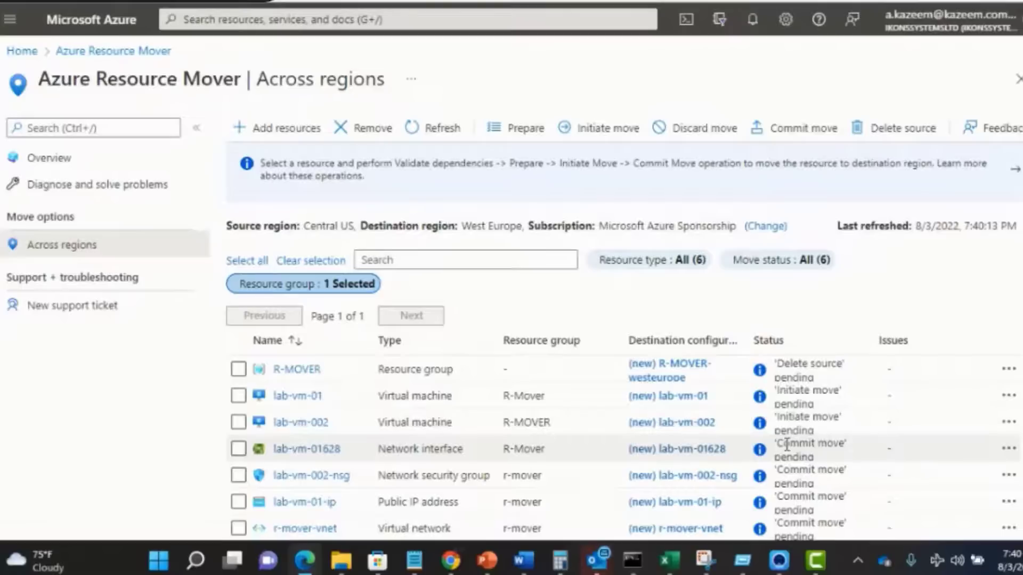
double_click(793, 444)
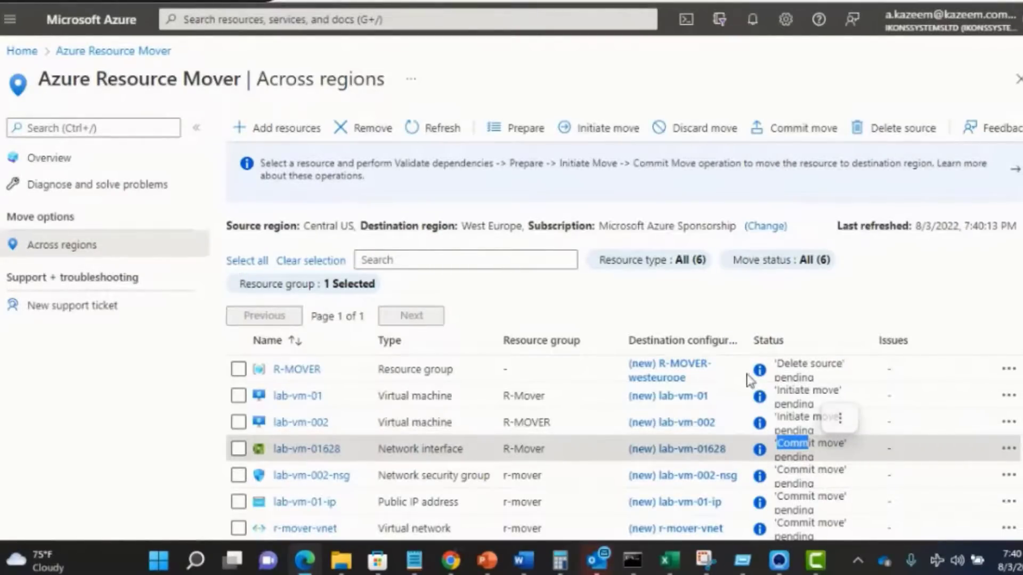
mouse_move(788, 395)
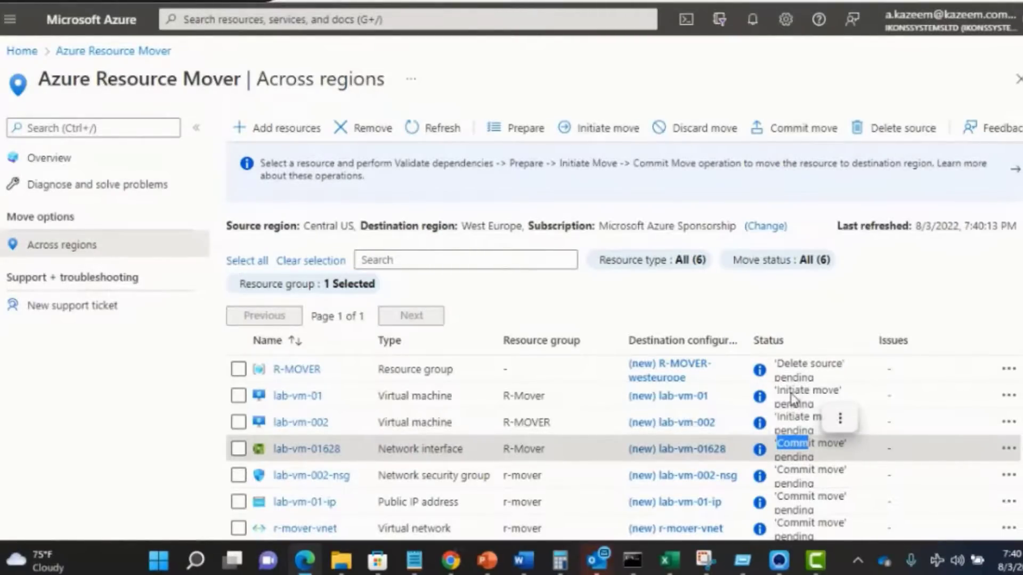
mouse_move(689, 393)
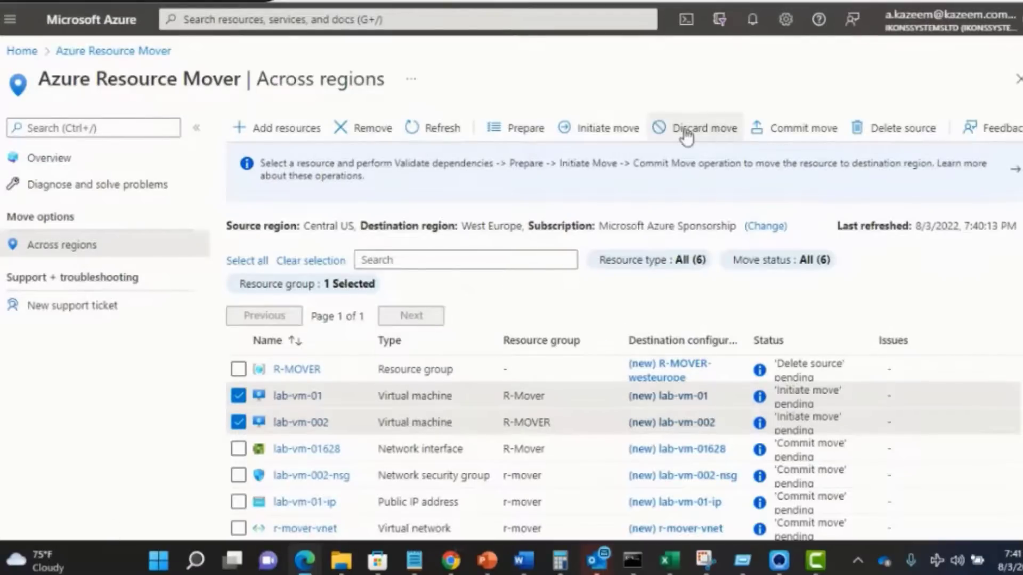
mouse_move(622, 132)
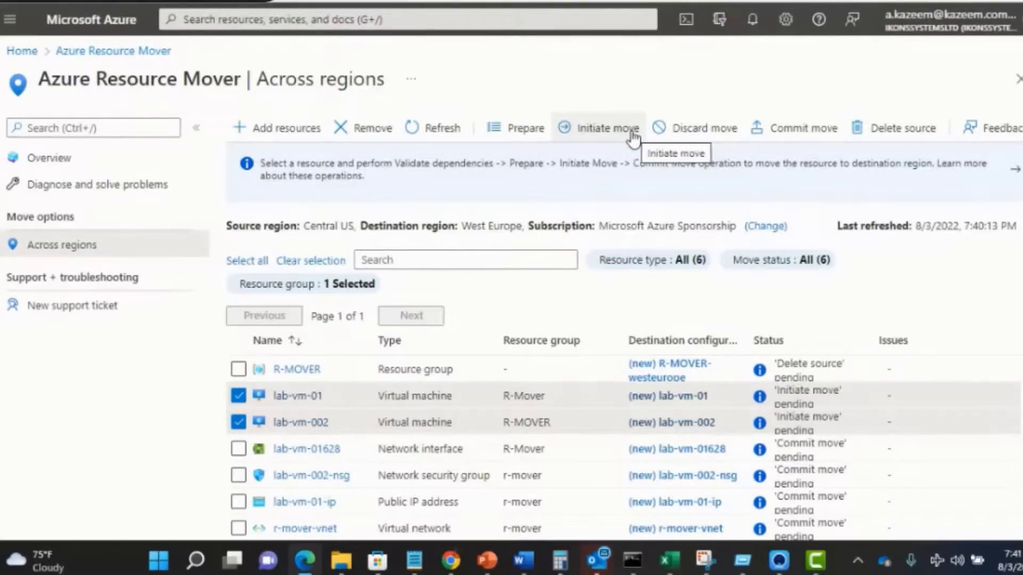
- Initiate the move of lab-vm-01 and lab-vm-002 to West Europe
click(600, 128)
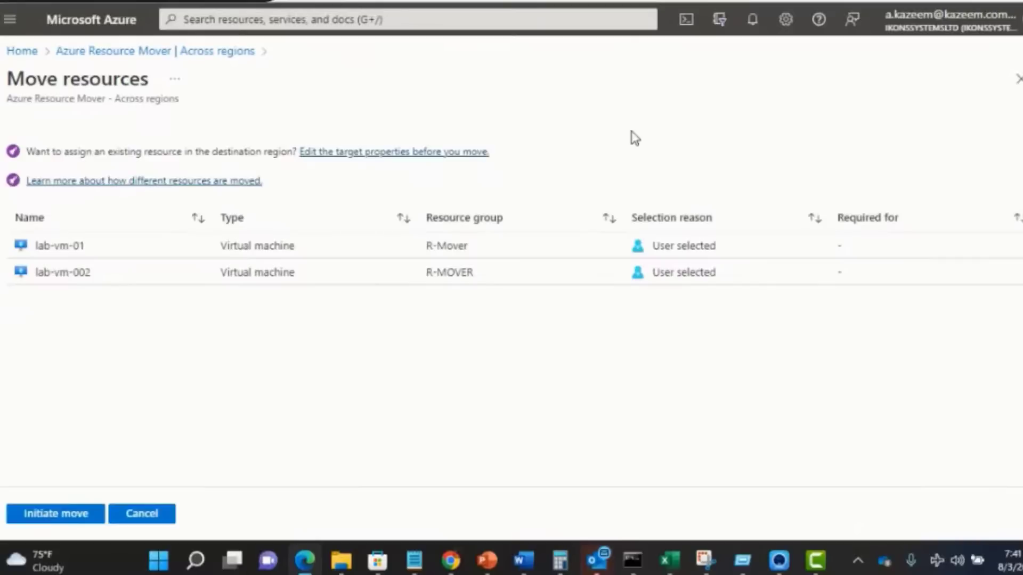
click(56, 514)
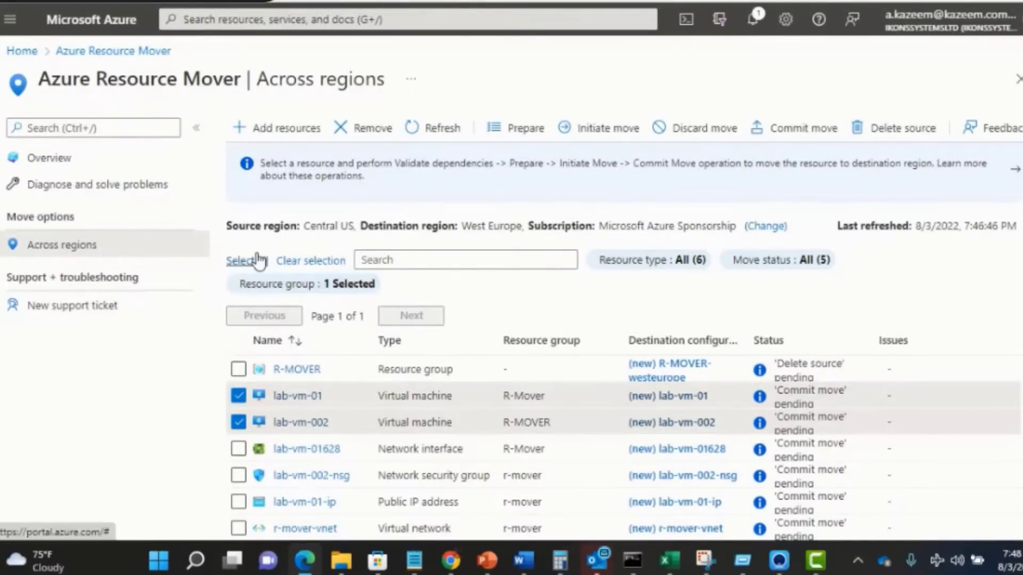
- Select all nine resources and commit their move to West Europe
click(241, 260)
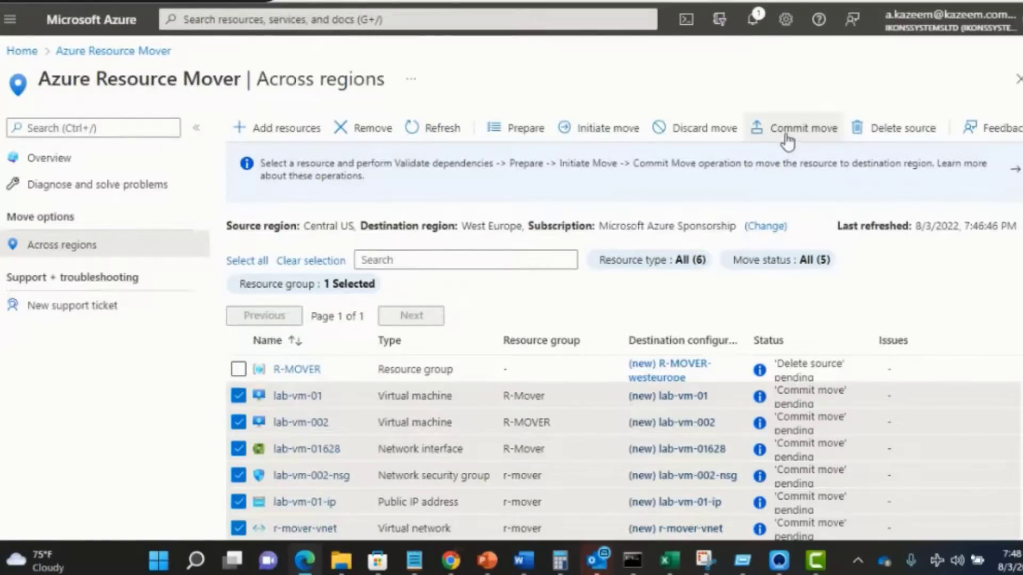
click(797, 128)
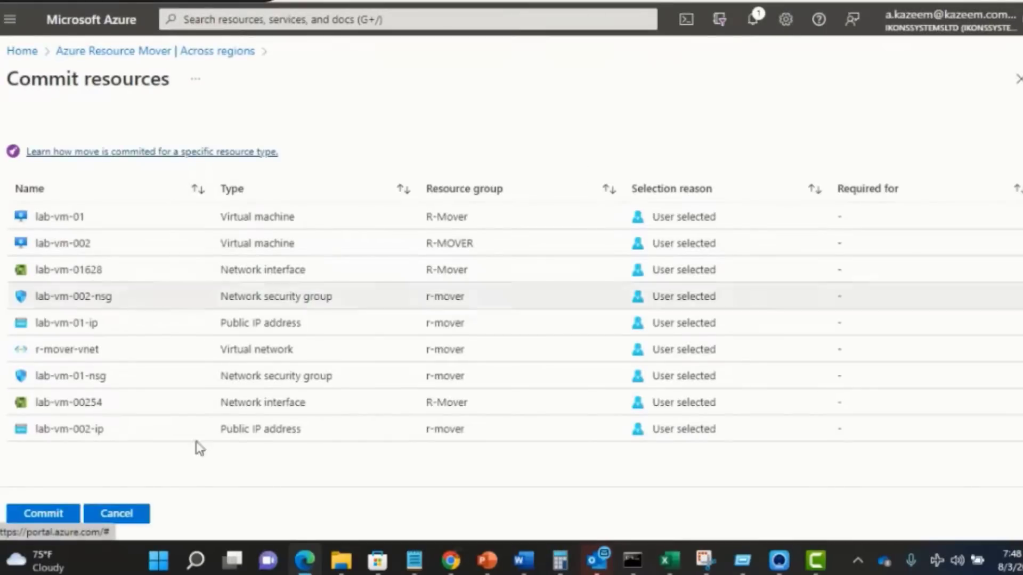
click(42, 514)
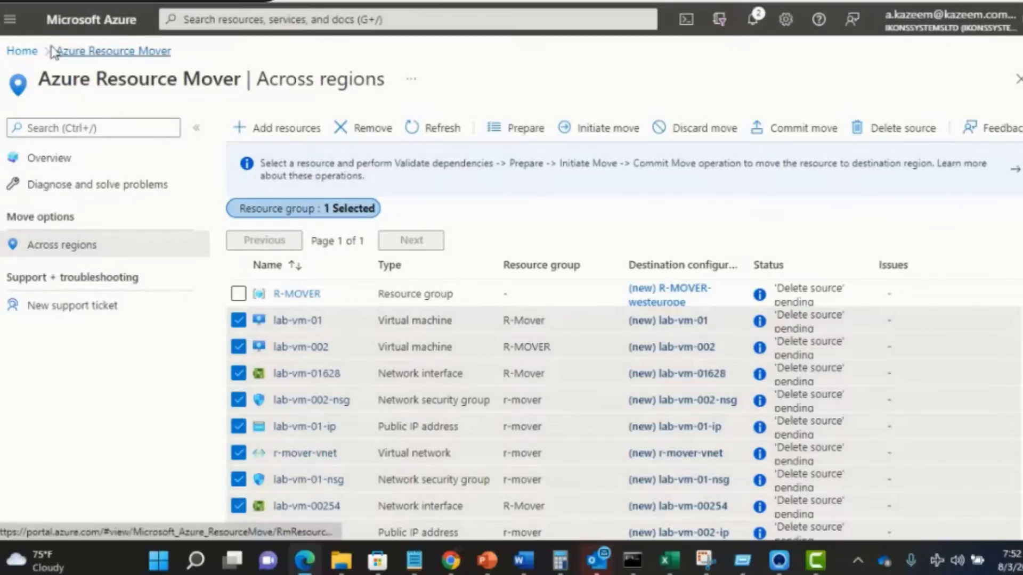
- Leave Resource Mover for the Resource groups list via the breadcrumb
click(22, 51)
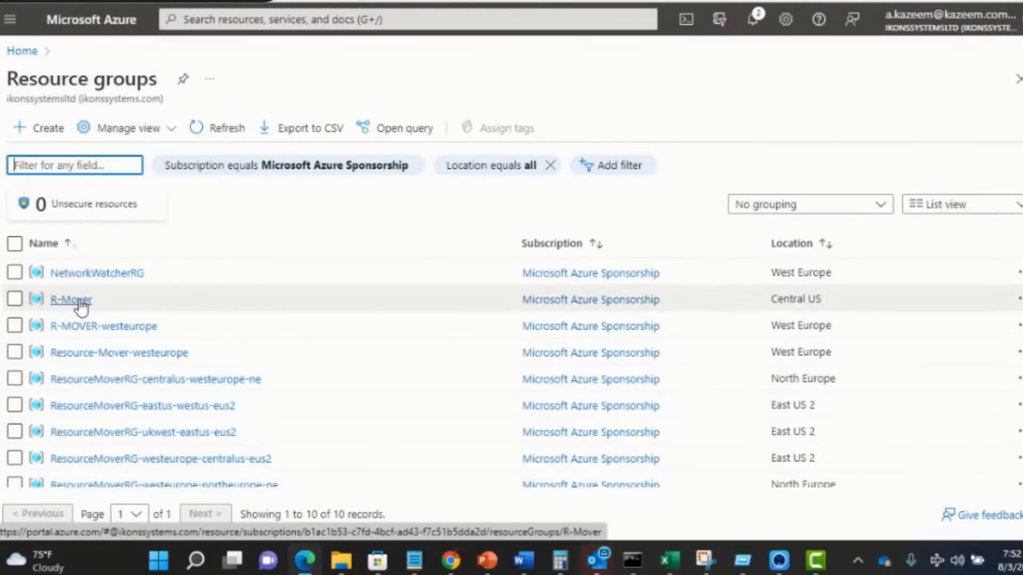
mouse_move(751, 302)
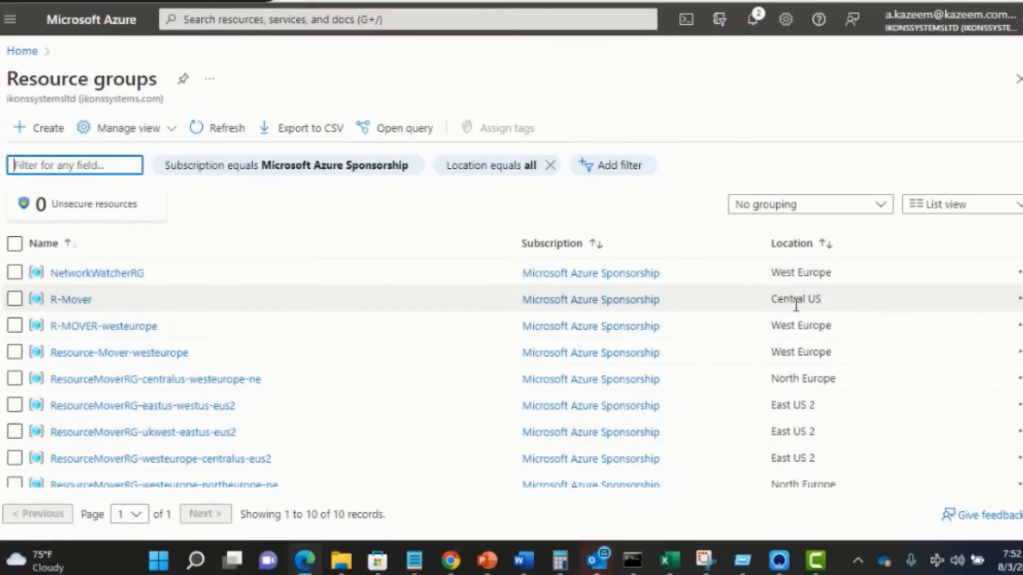
mouse_move(71, 299)
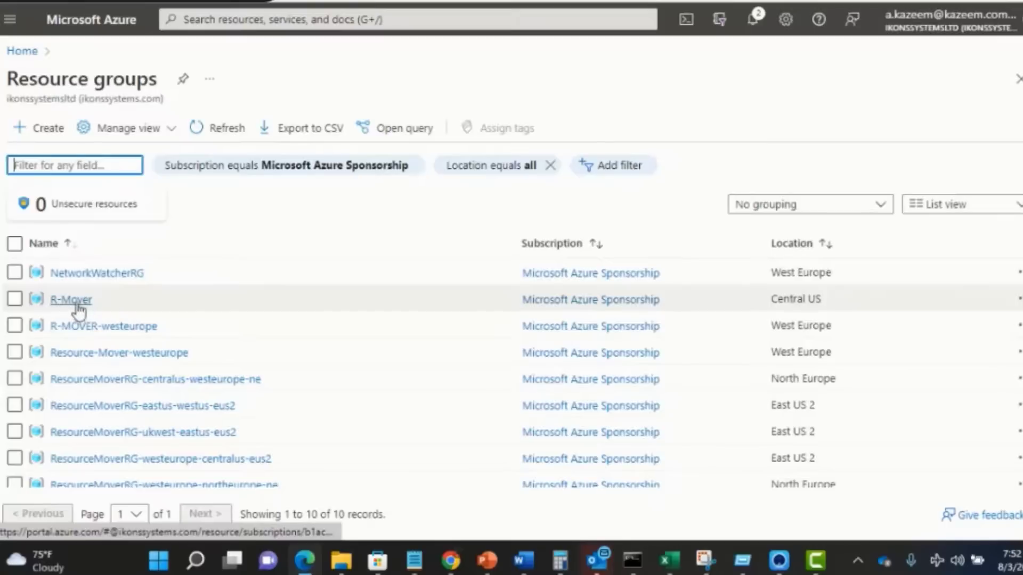
- Open R-Mover, then R-MOVER-westeurope, and scroll its 11 West Europe resources
click(70, 299)
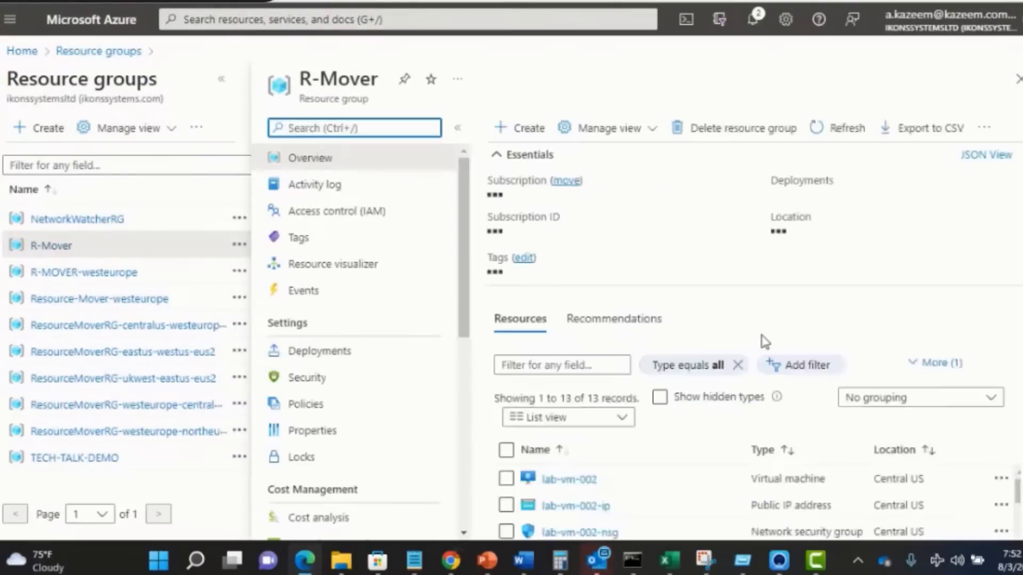
scroll(down, 3)
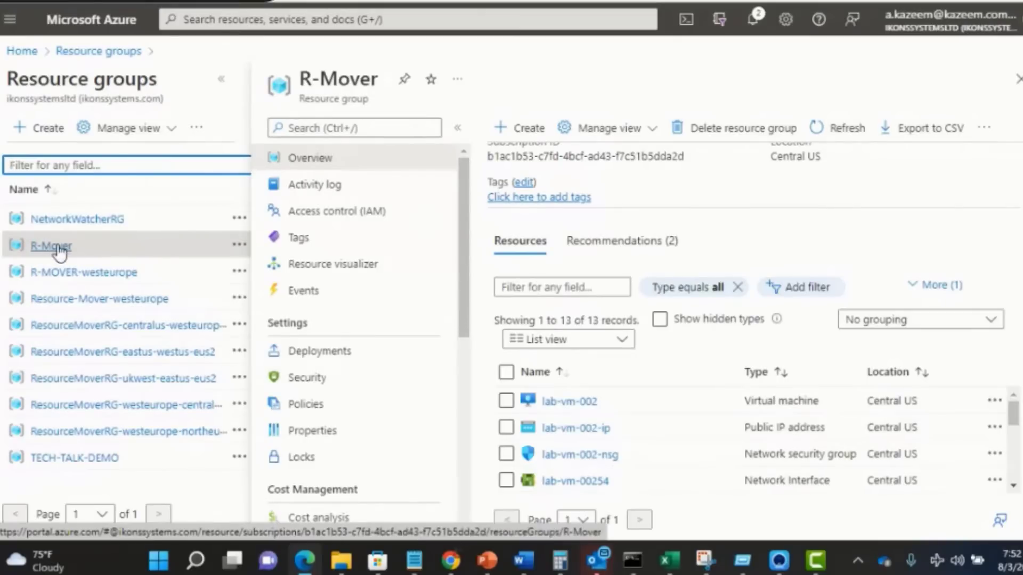
mouse_move(80, 282)
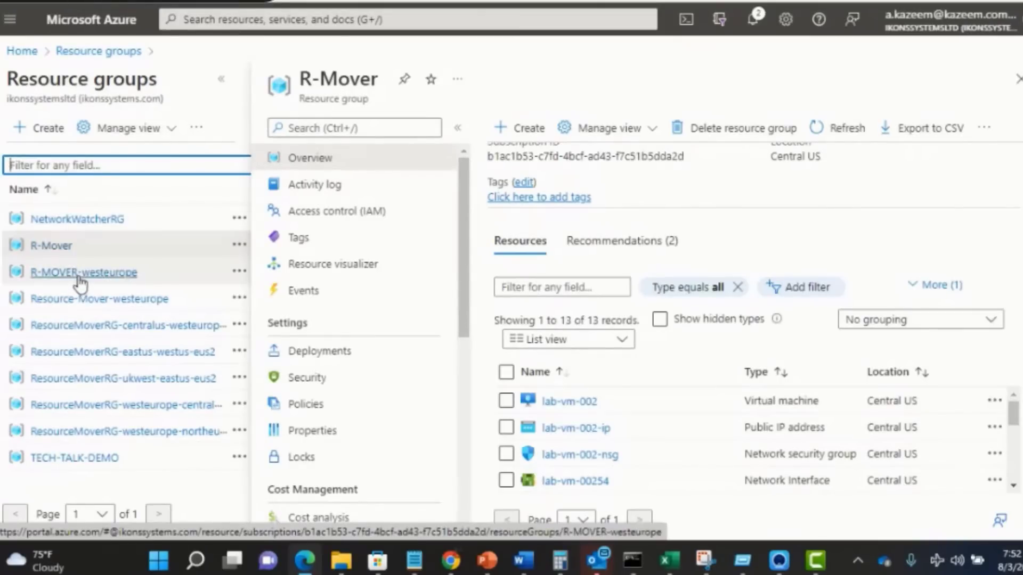
mouse_move(85, 286)
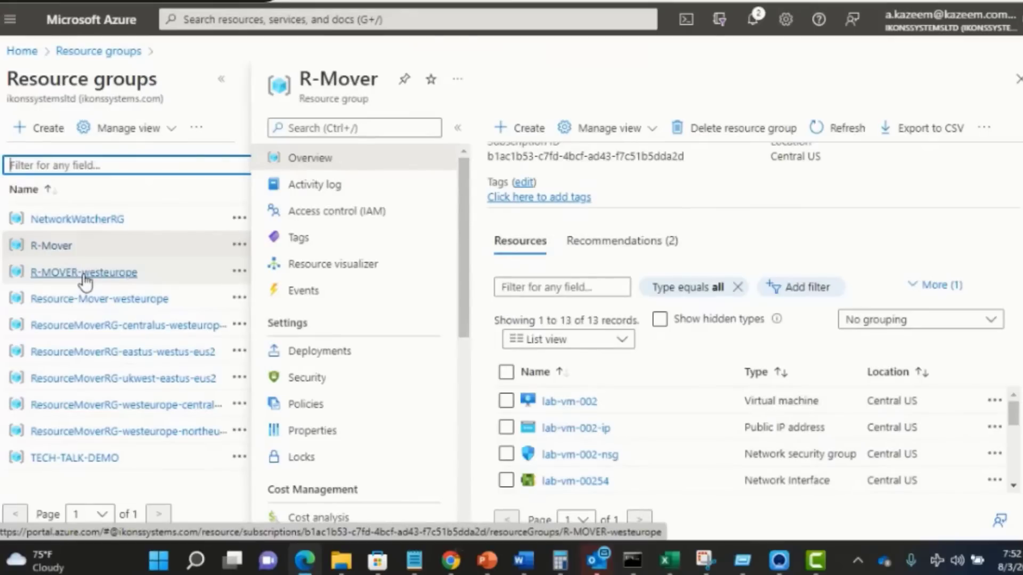
click(77, 272)
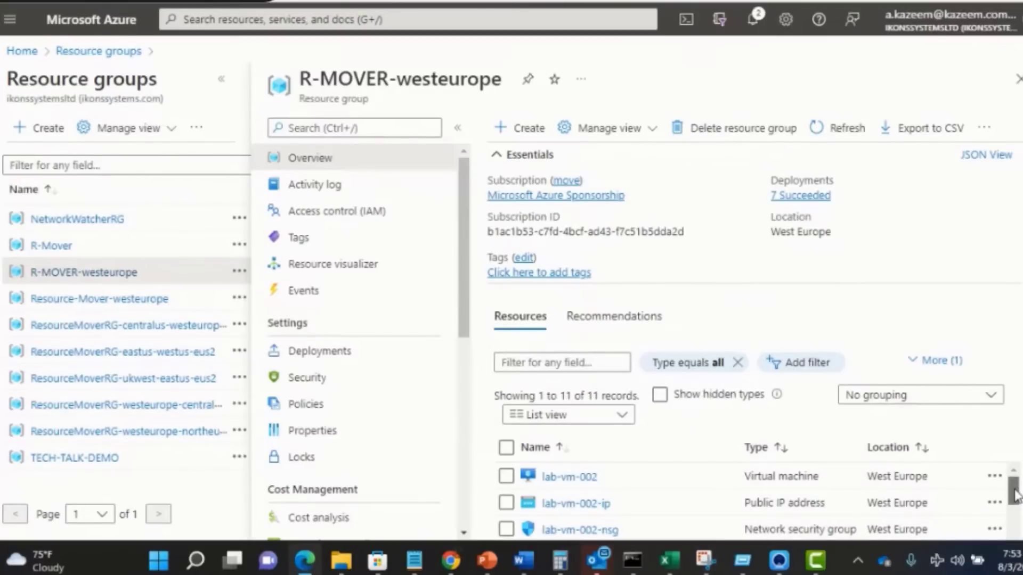
scroll(down, 3)
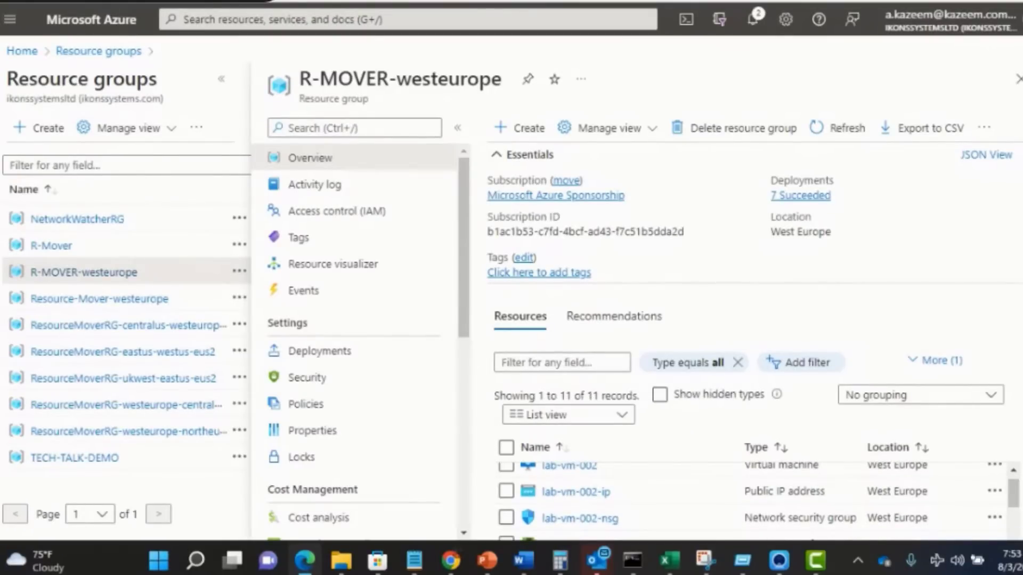
scroll(down, 3)
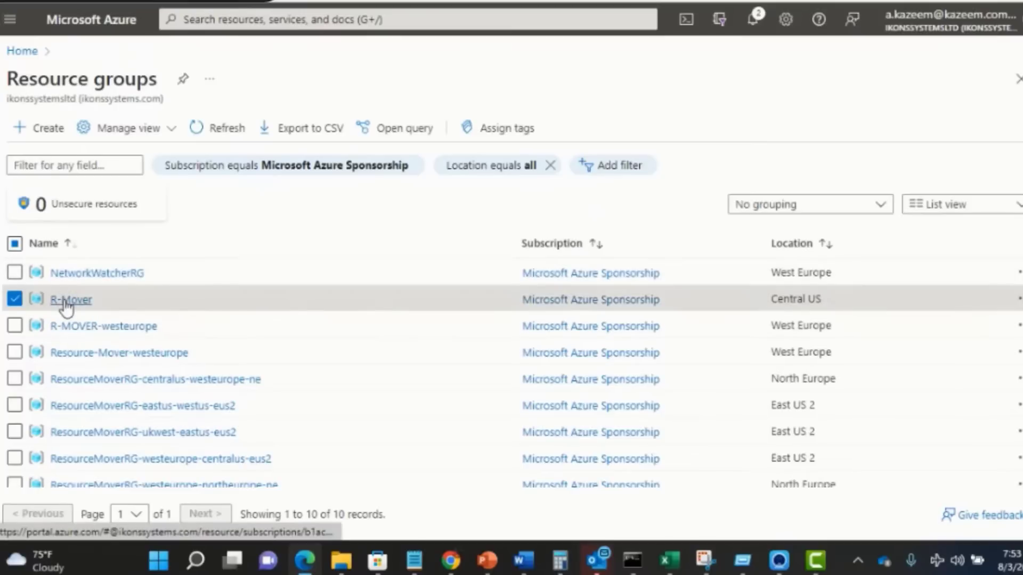
mouse_move(135, 305)
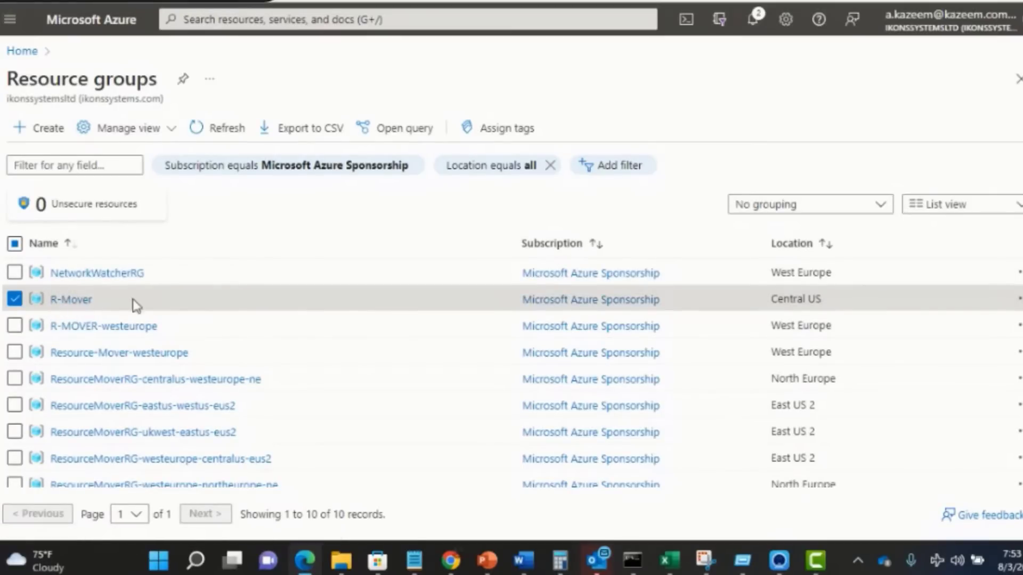
mouse_move(194, 324)
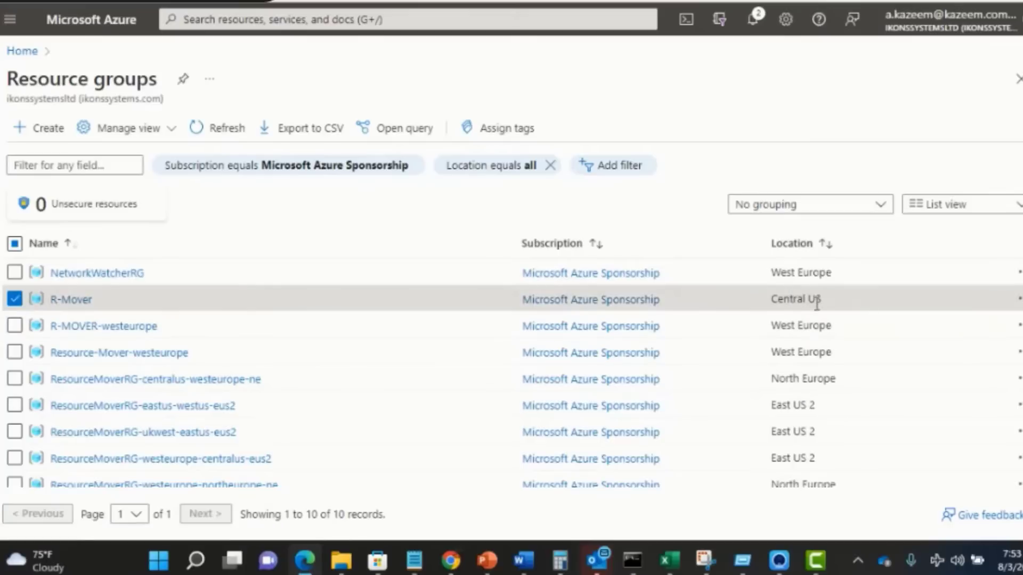
mouse_move(831, 317)
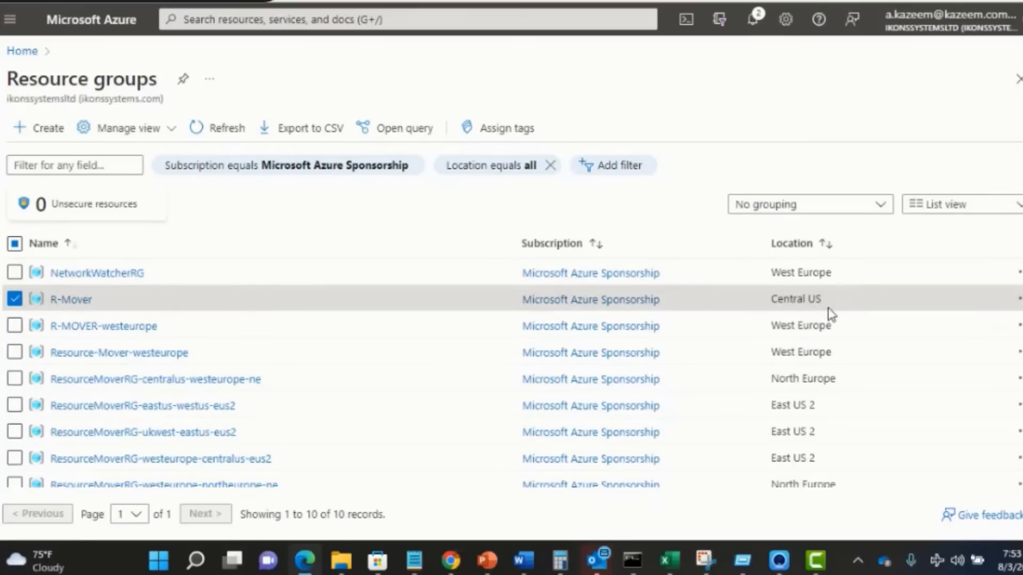
mouse_move(734, 286)
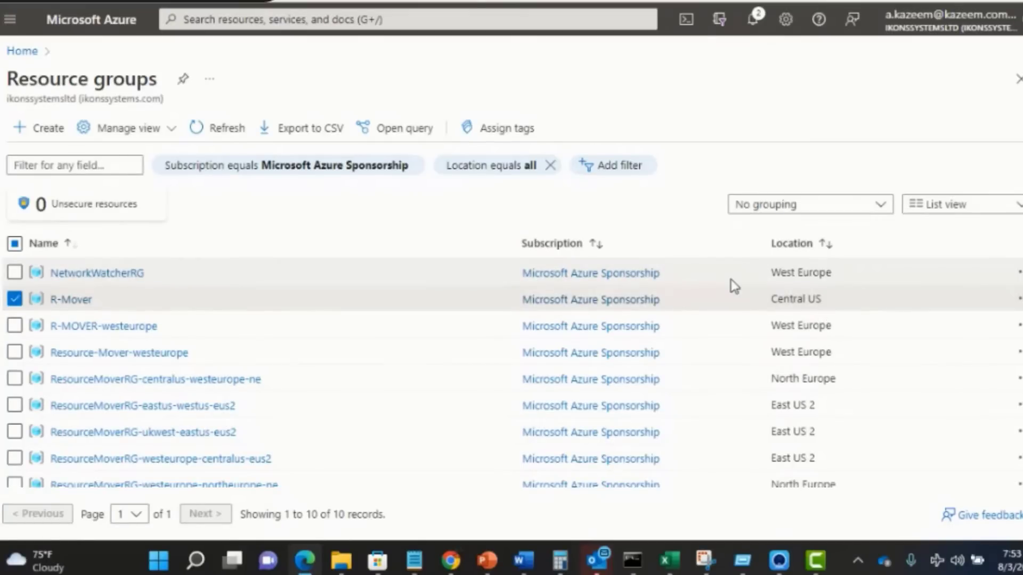